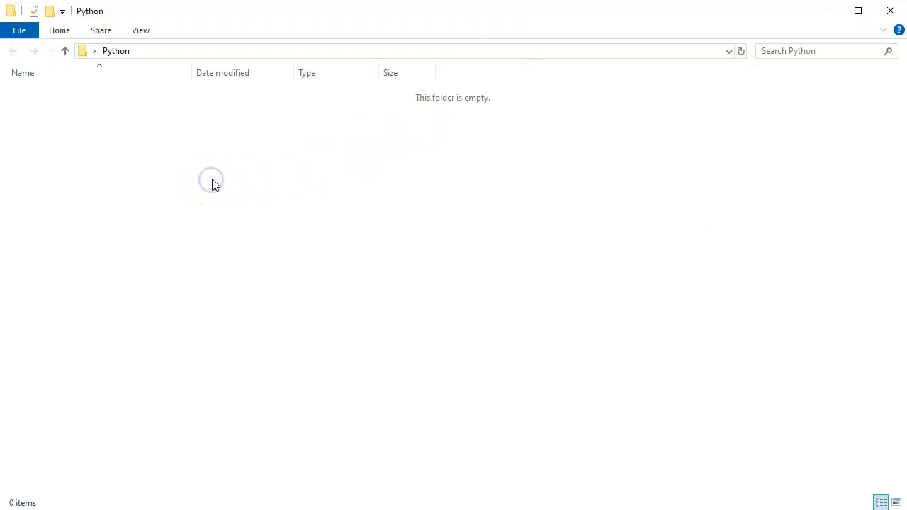
Create a new text document in the Python folder and rename it abstract.py
right_click(213, 181)
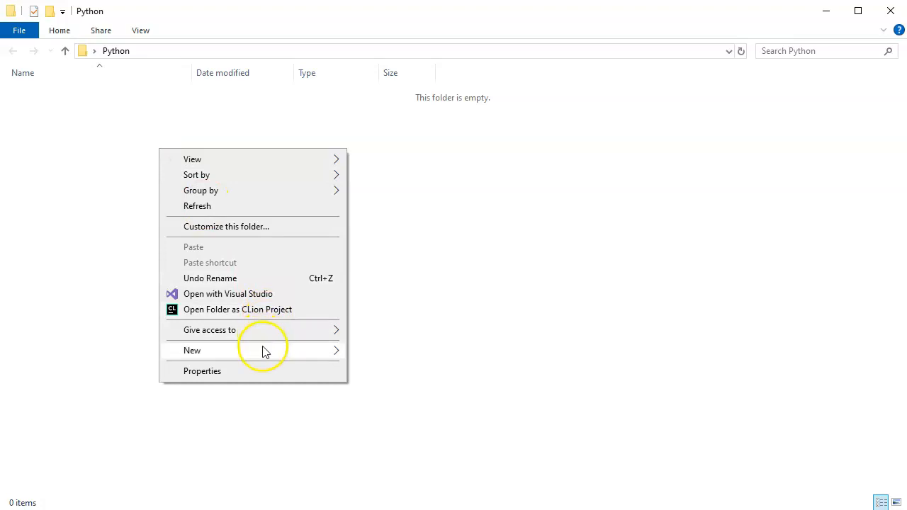
left_click(193, 352)
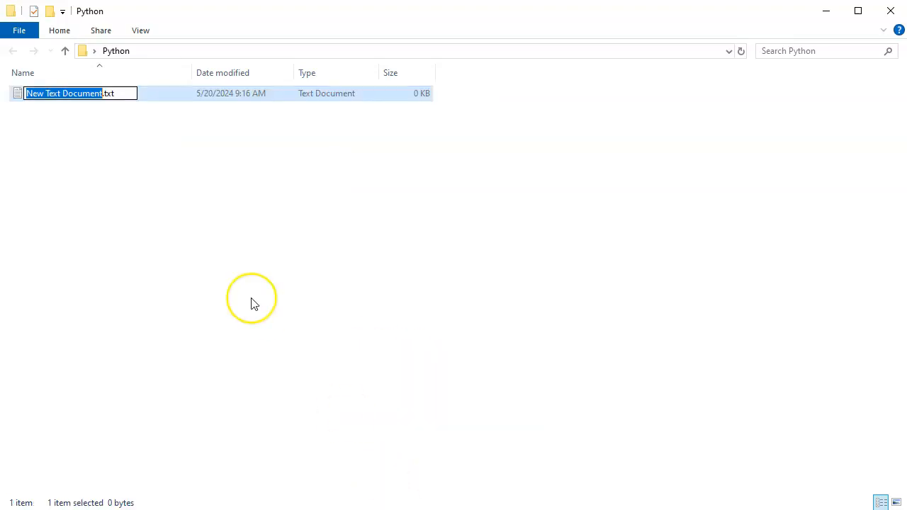
type("New")
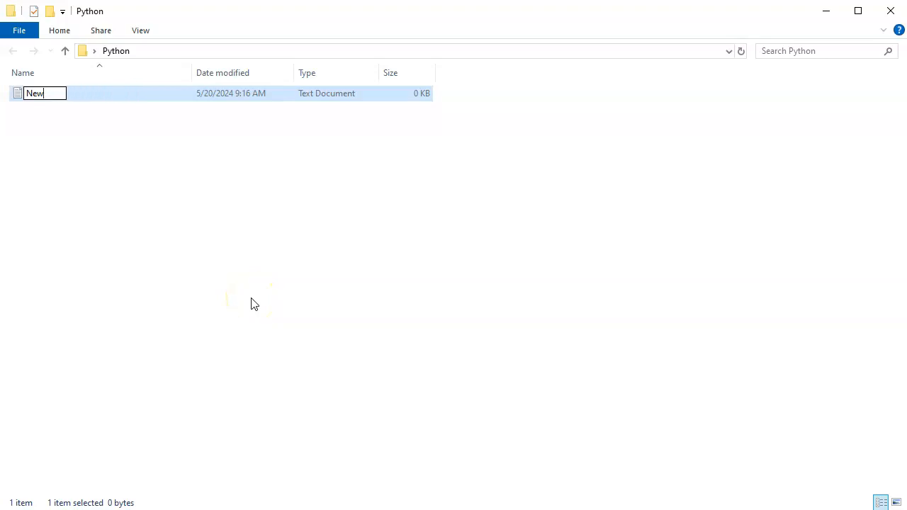
type("abstract.py")
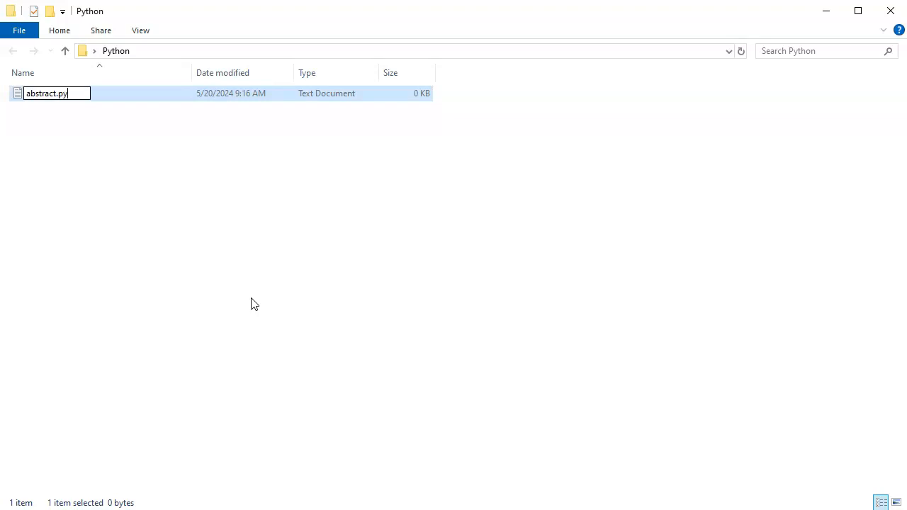
key("Enter")
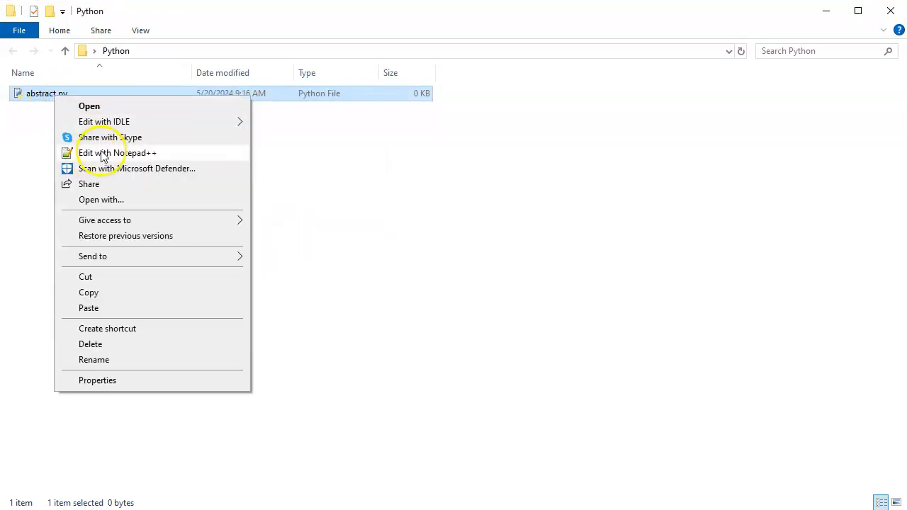
Open abstract.py in Notepad++ and add a comment about getting the Abstract Base Class definitions
left_click(117, 153)
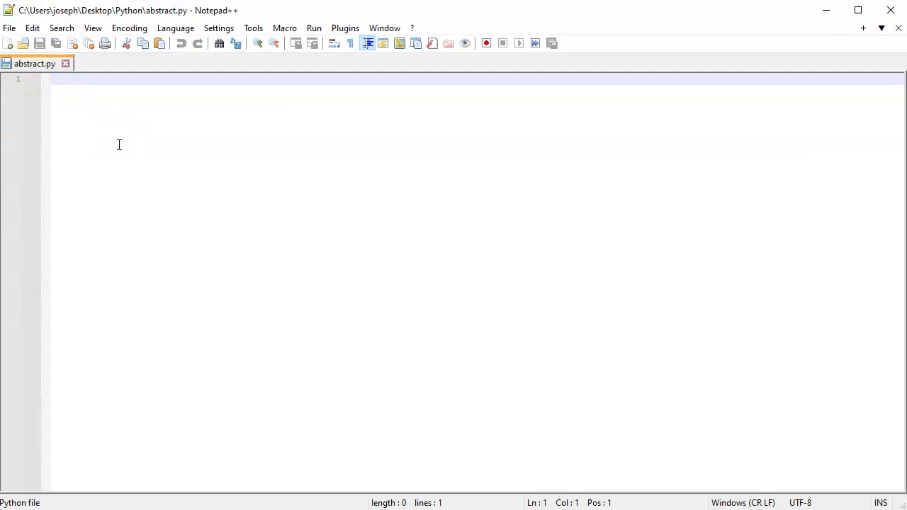
key("Enter")
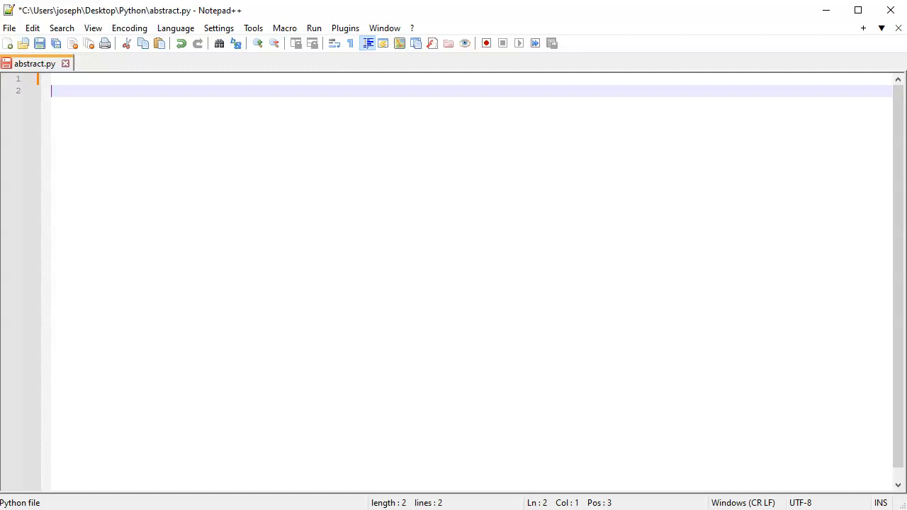
type("#")
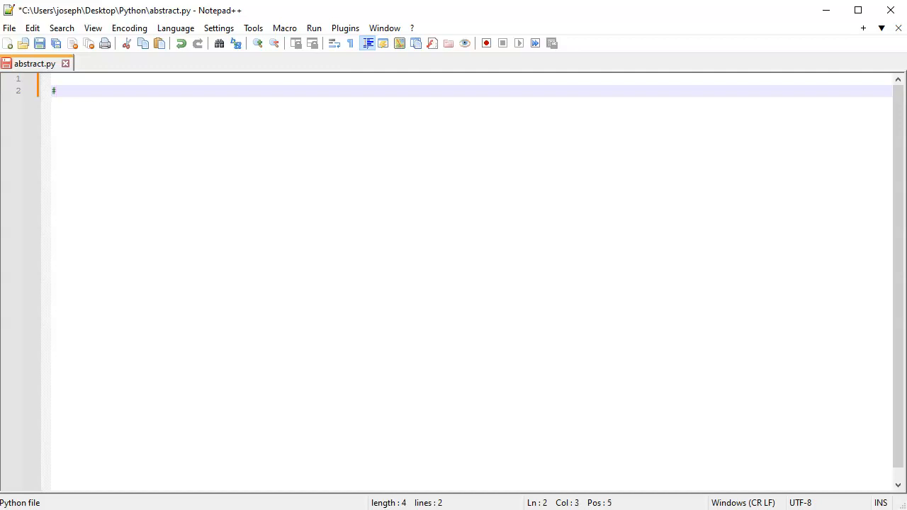
type("Get the defi")
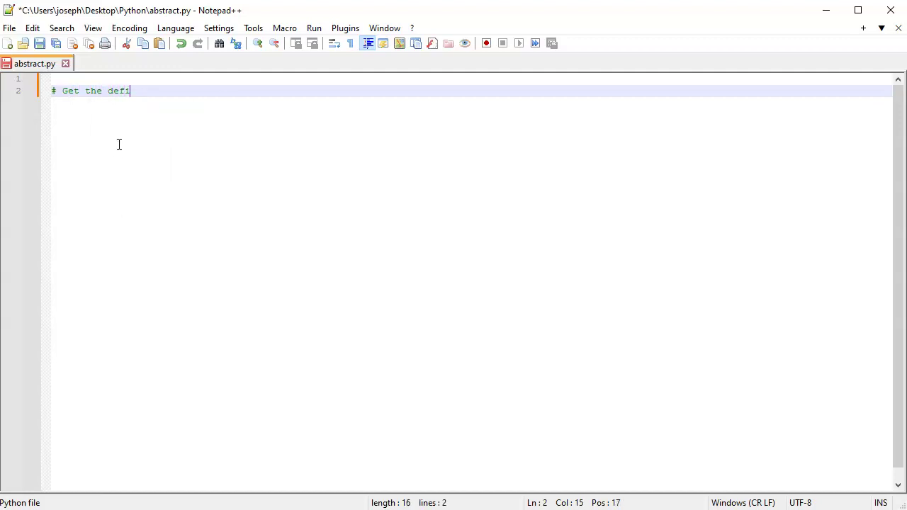
type("nitions")
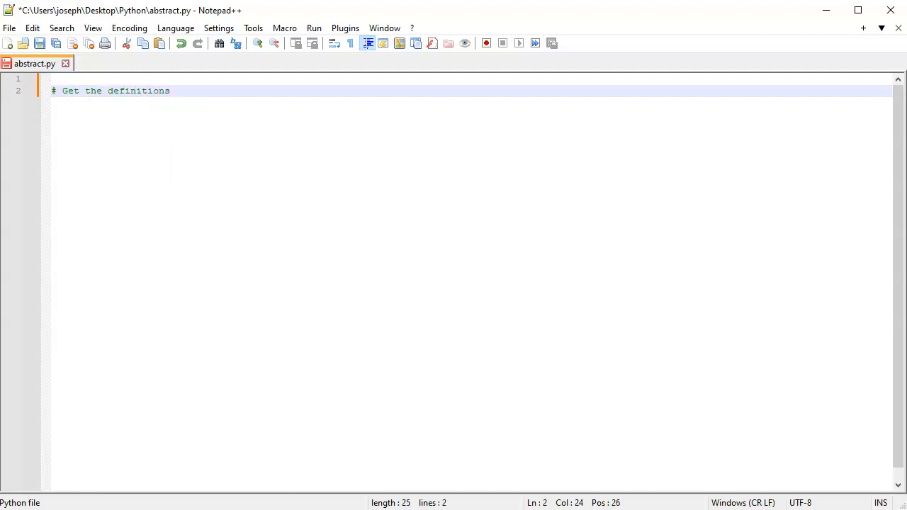
type("of the Abstr")
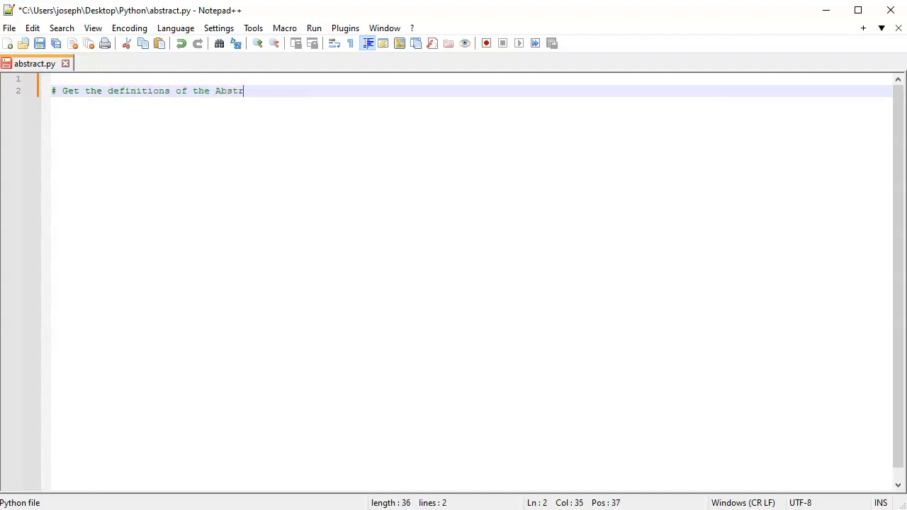
type("act Base Class")
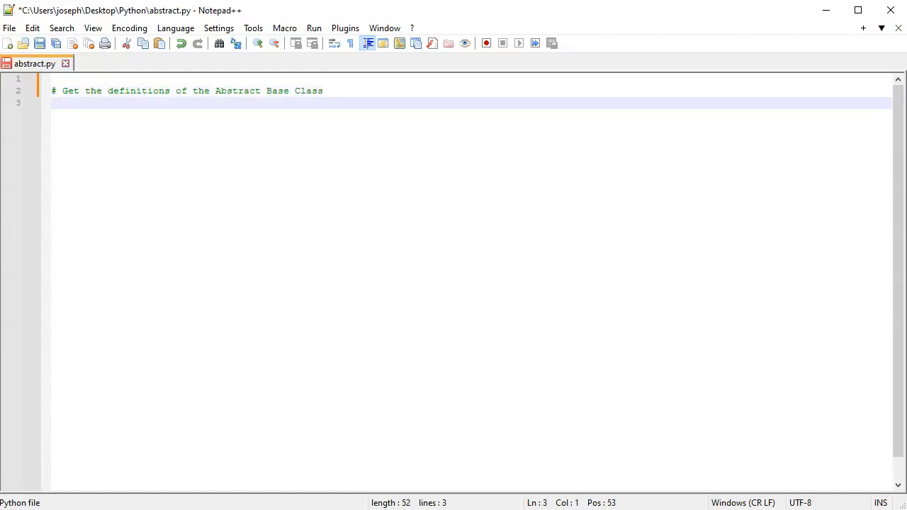
Add the line 'from abc import ABC, abstractmethod'
type("from ab")
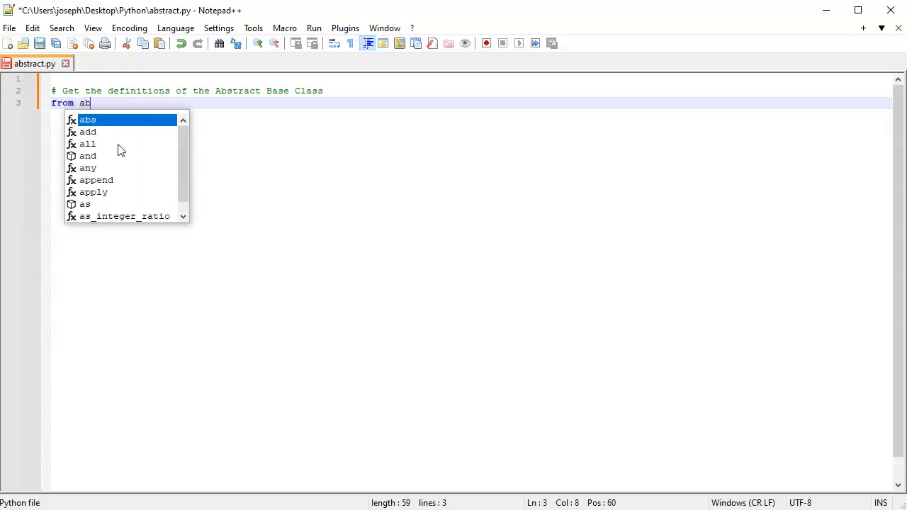
type("c")
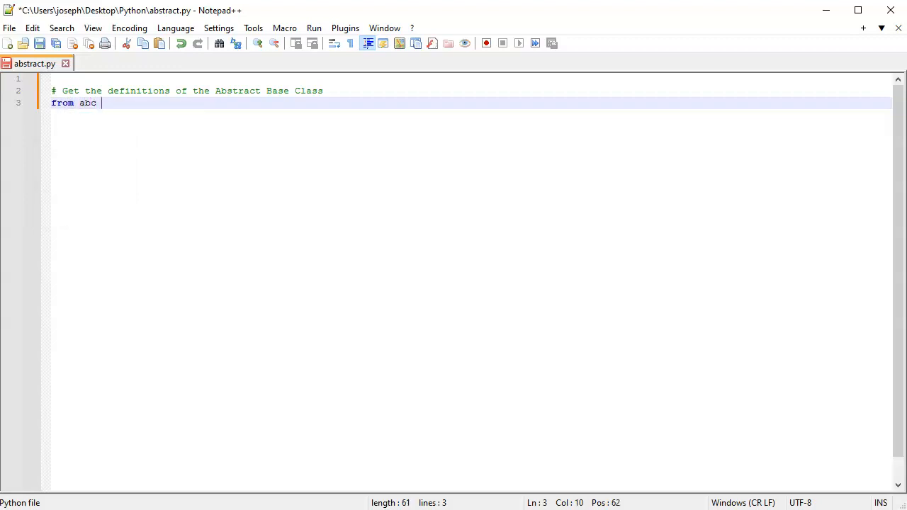
type("import A")
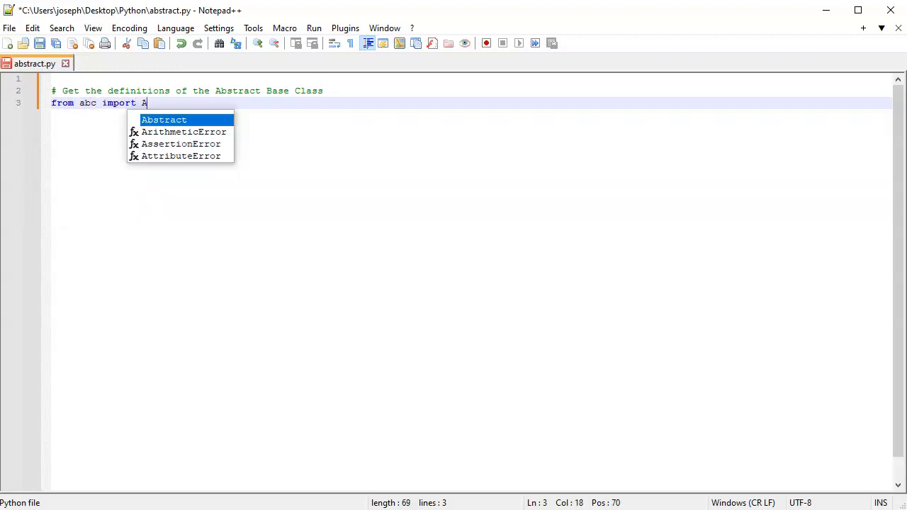
type("BC, ab")
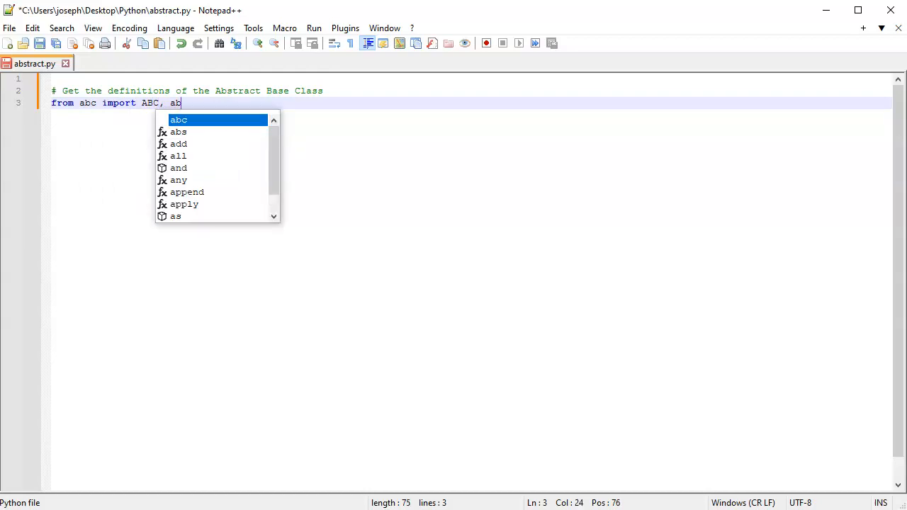
type("stractme")
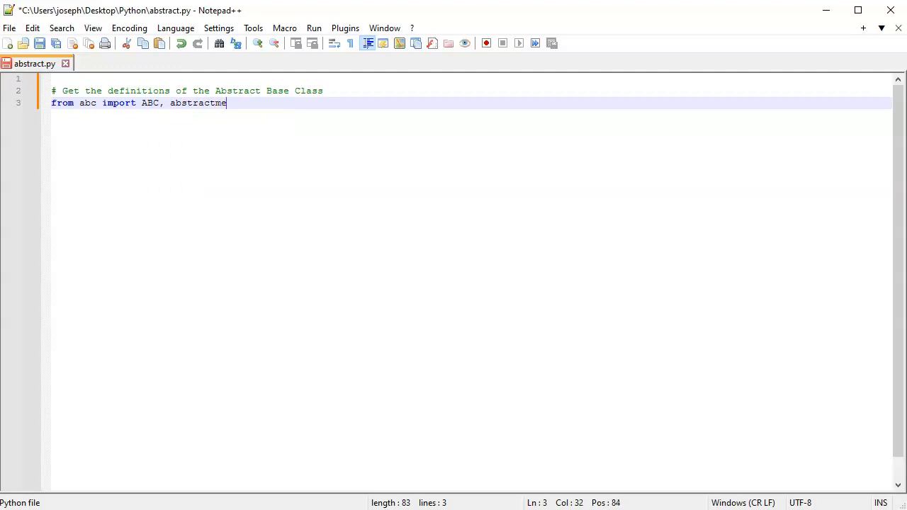
type("hod")
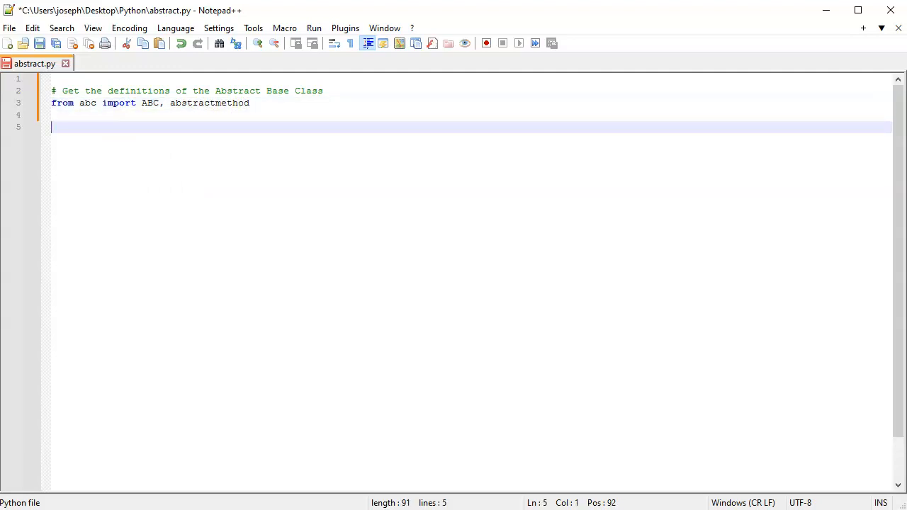
Declare class Shape(ABC): and begin its indented body
type("class")
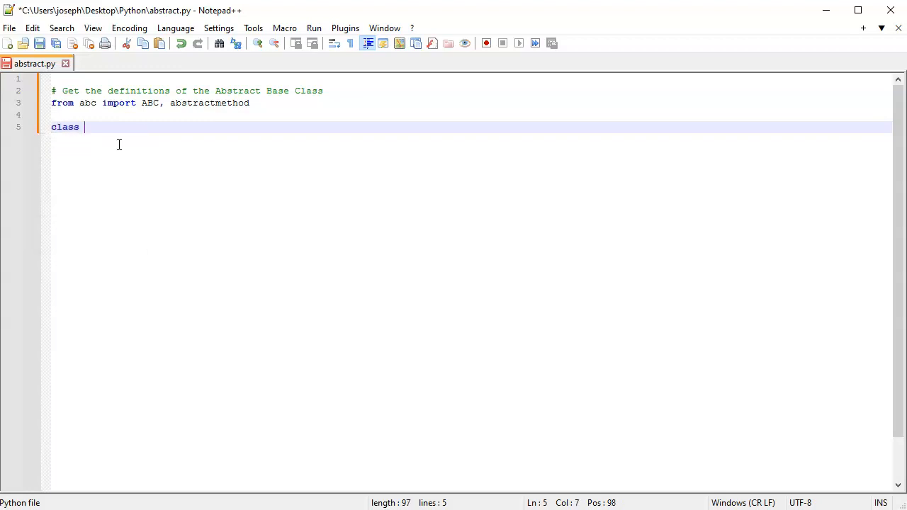
type("Shape")
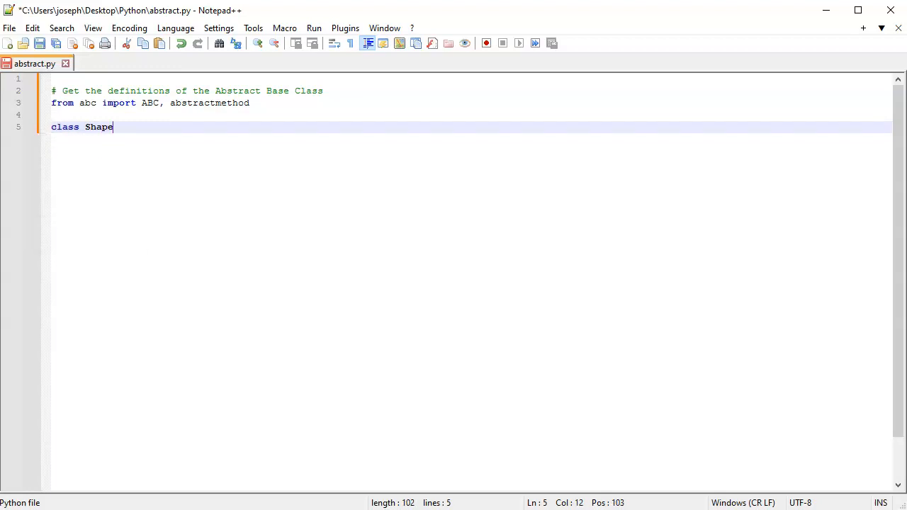
type("(")
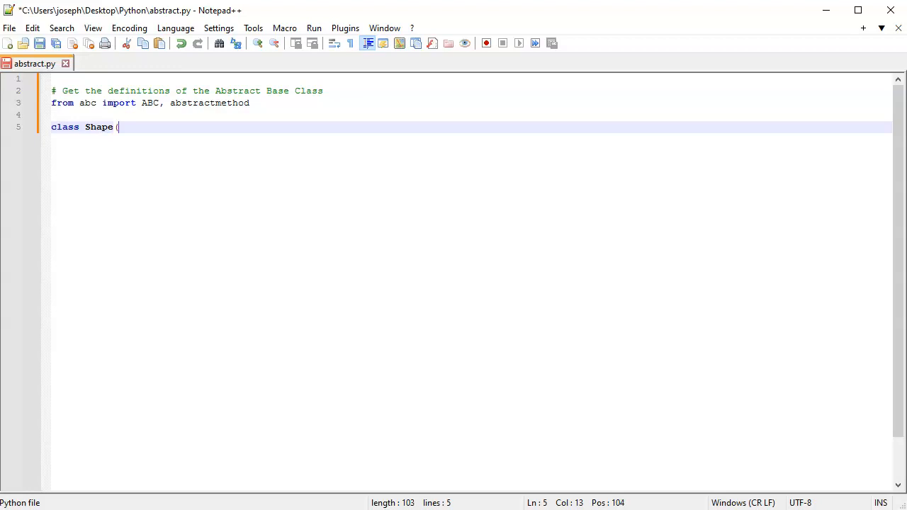
type("ABC")
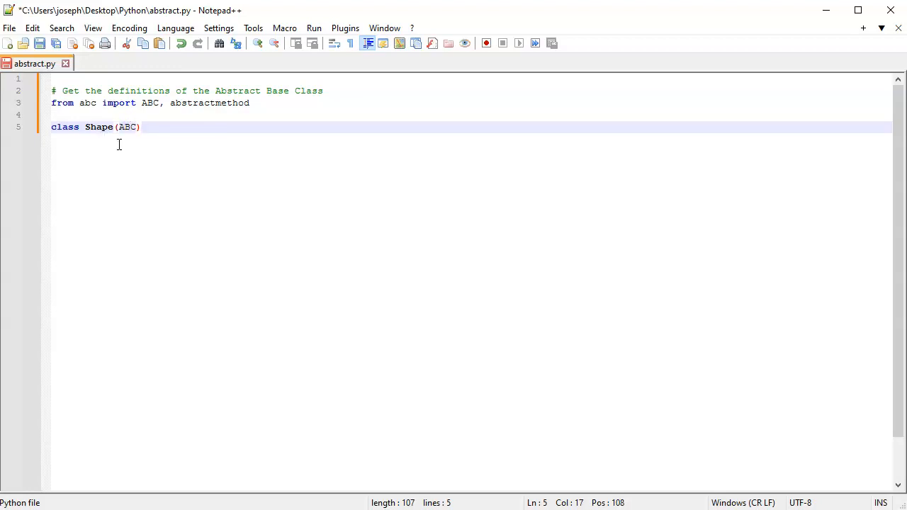
key("Enter")
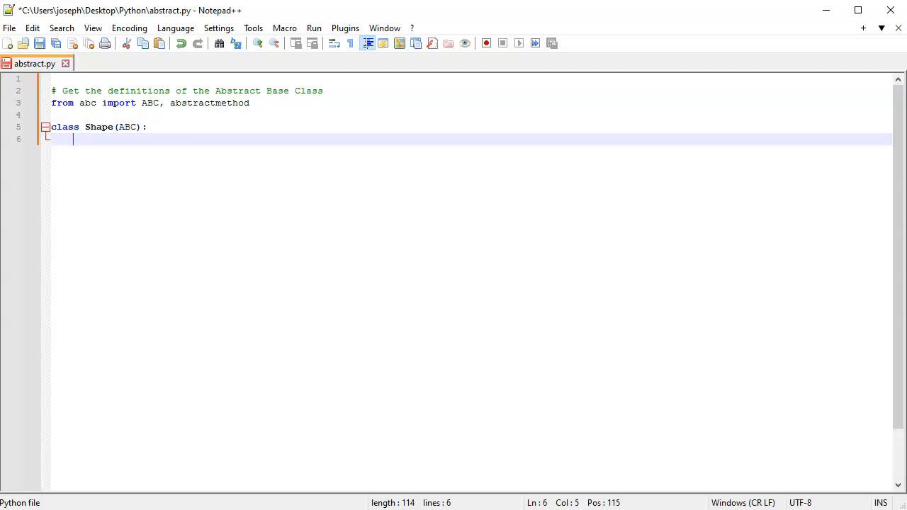
type("@ab")
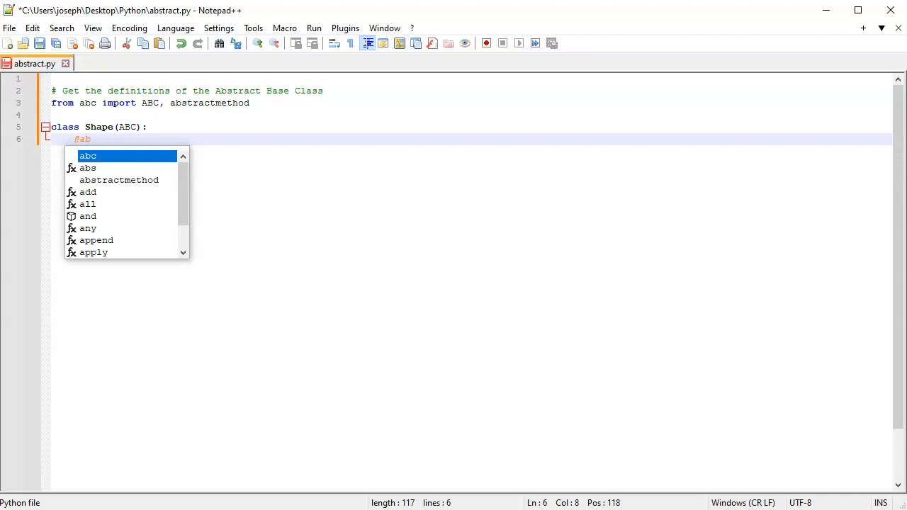
type("stract")
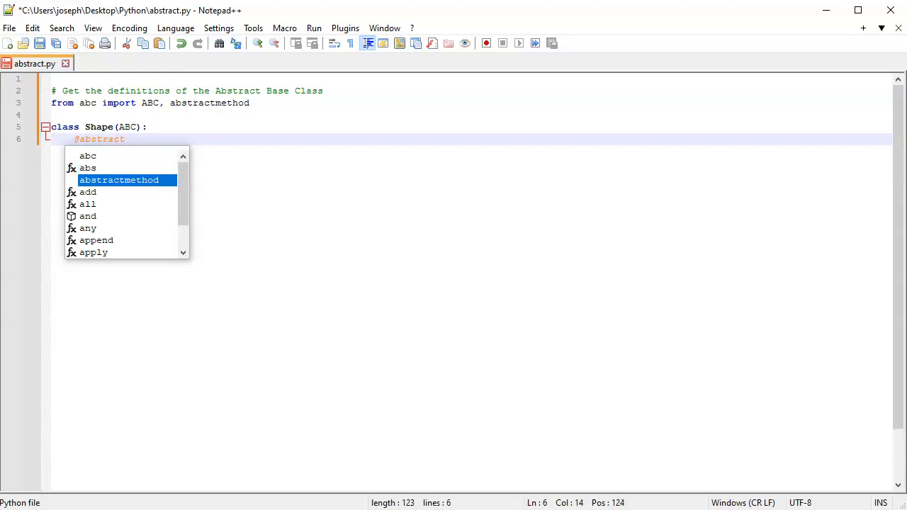
type("method")
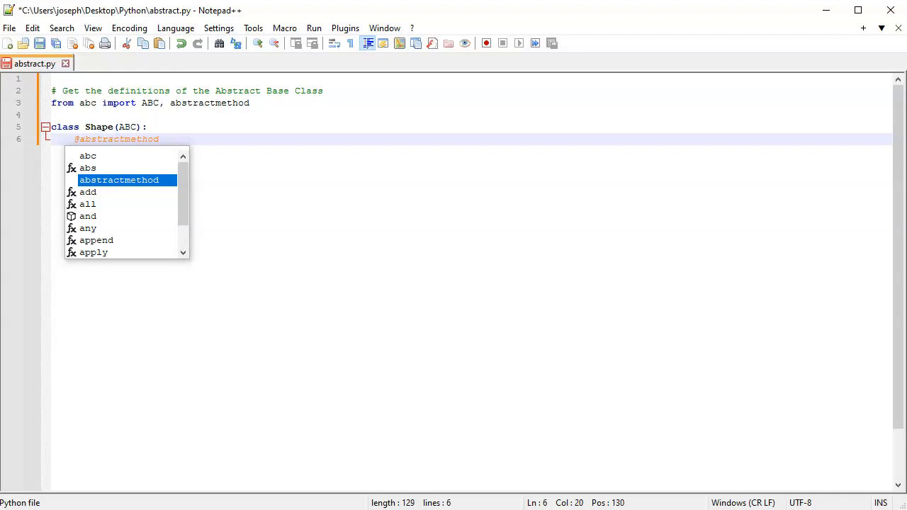
key("Enter")
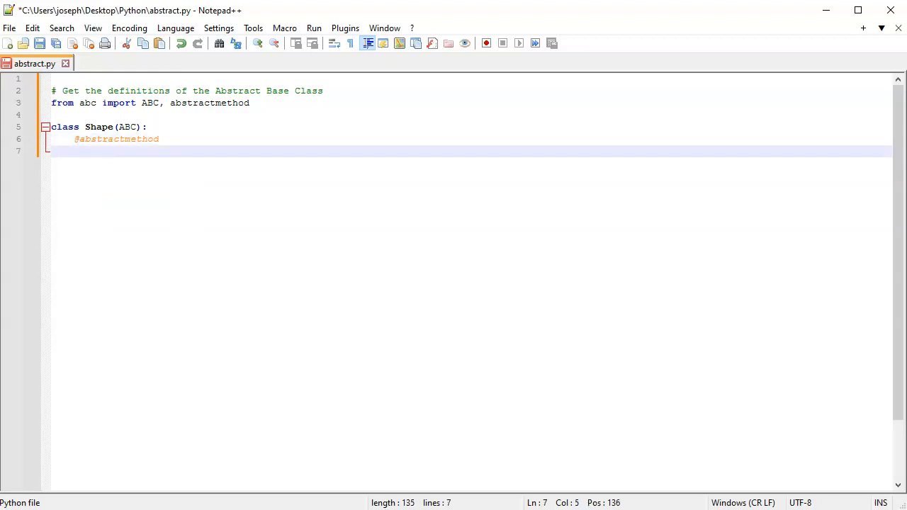
type("d")
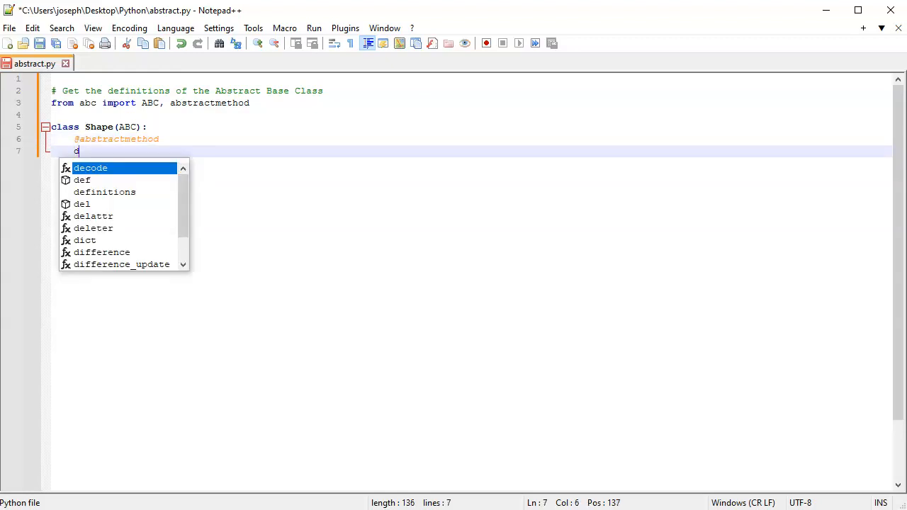
type("ef d")
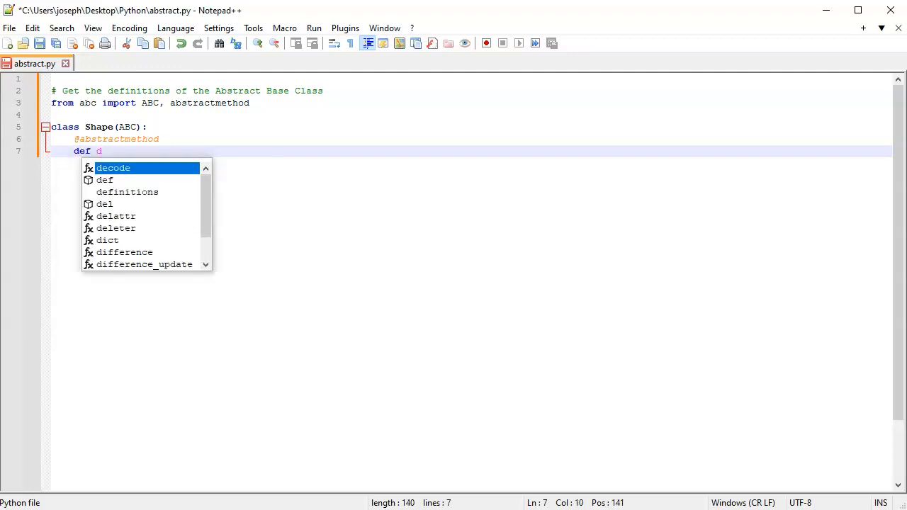
type("raw(self):")
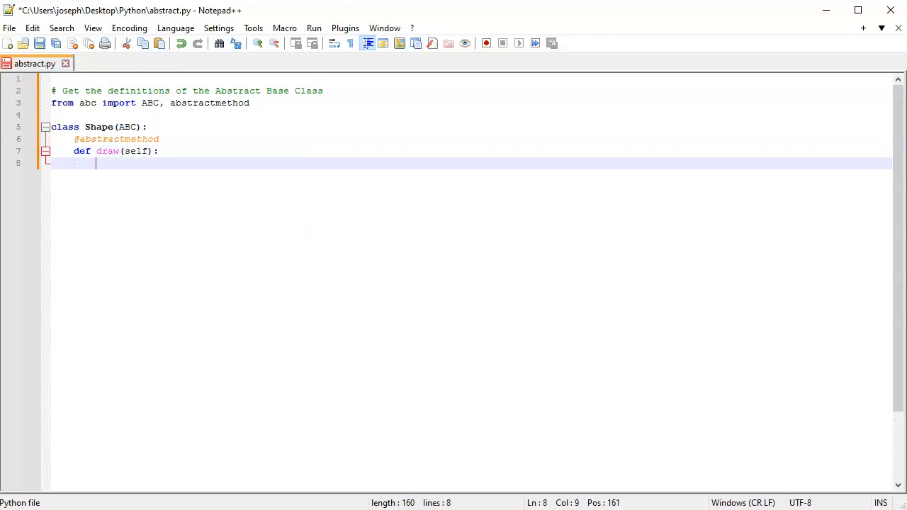
type("pass")
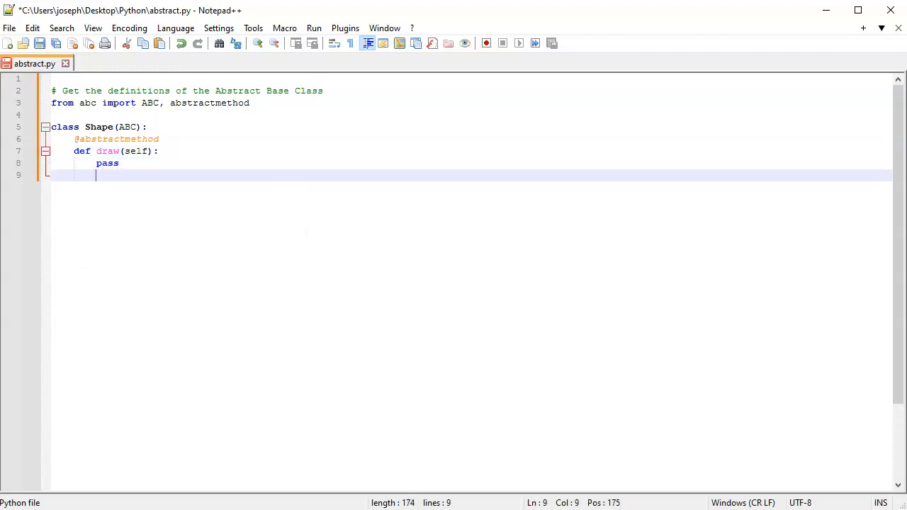
key("Enter")
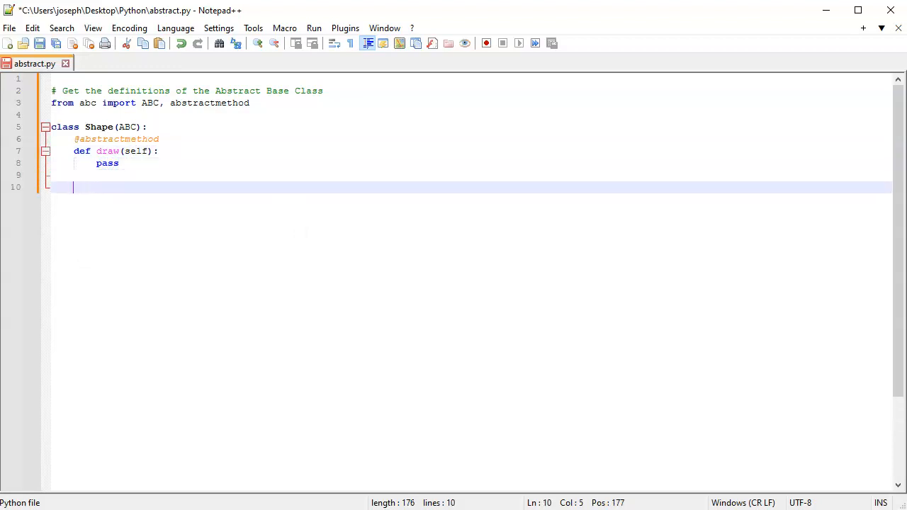
type("@")
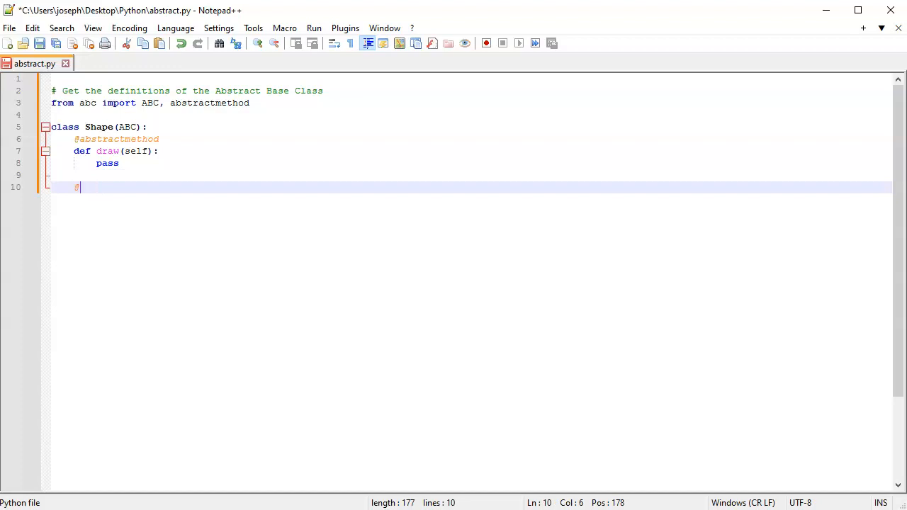
type("abstractmethod")
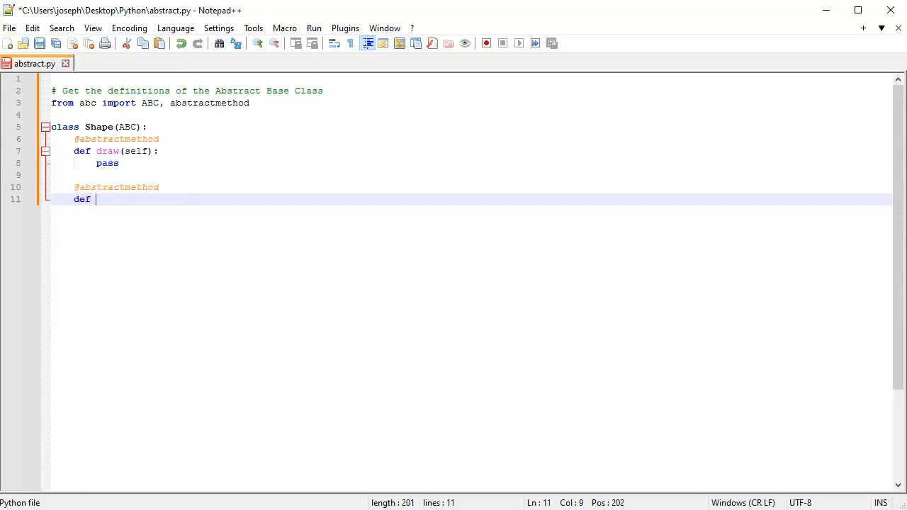
Define the abstract getArea(self) method with a pass body
type("get")
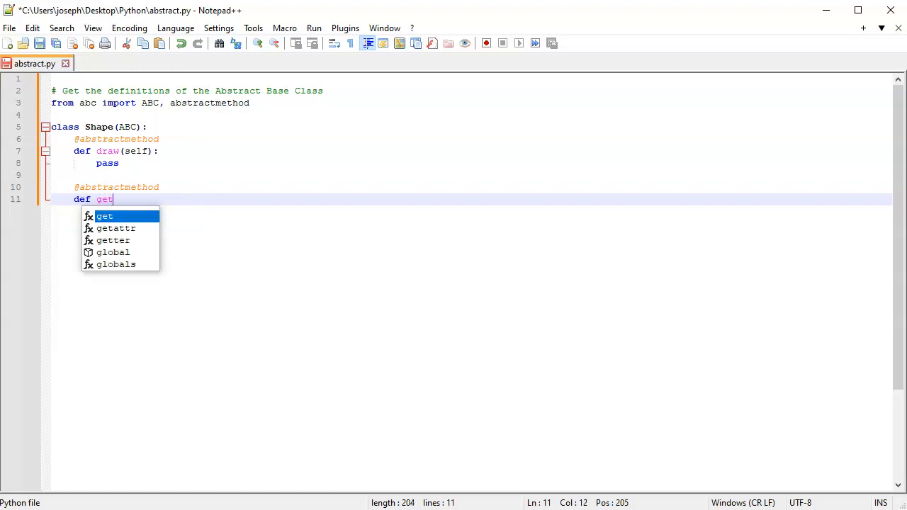
type("Area")
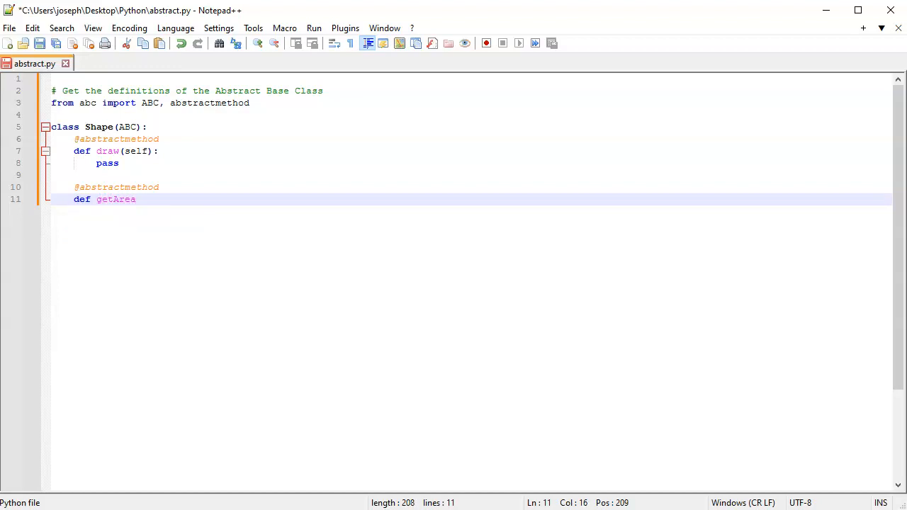
type("(self):")
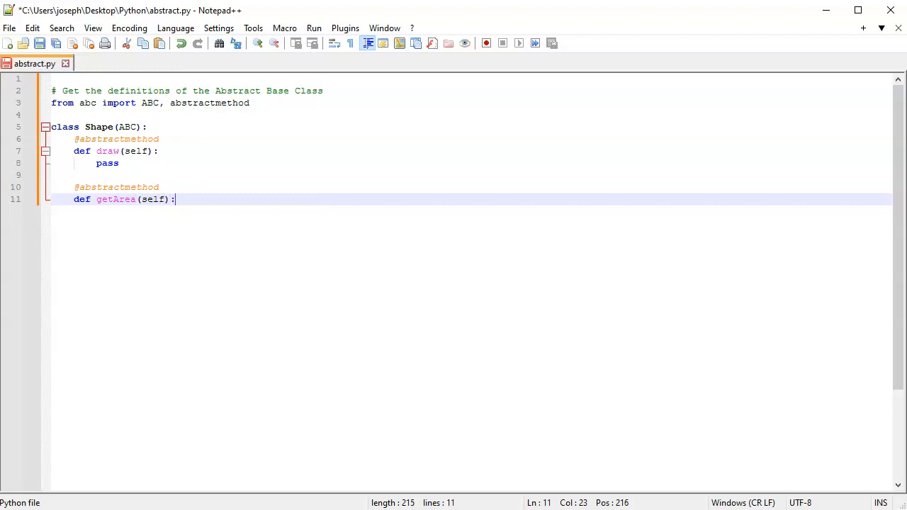
type("pas")
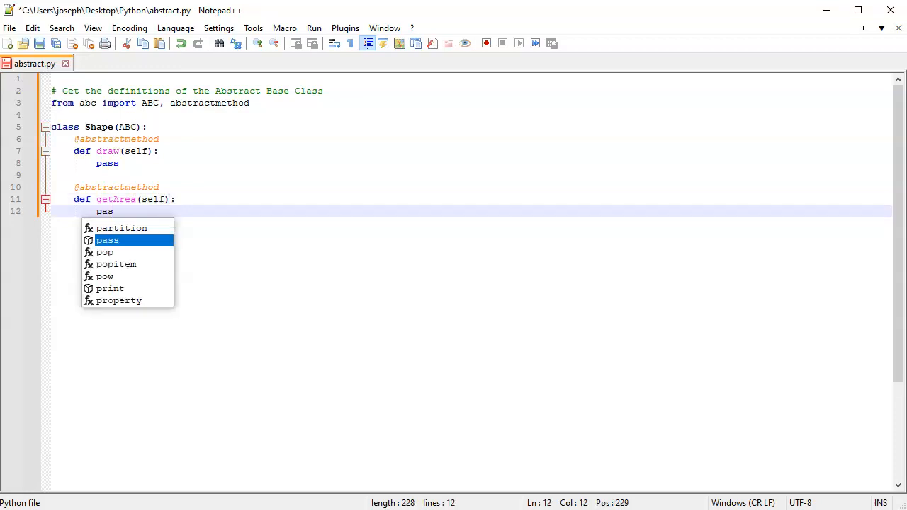
key("Enter")
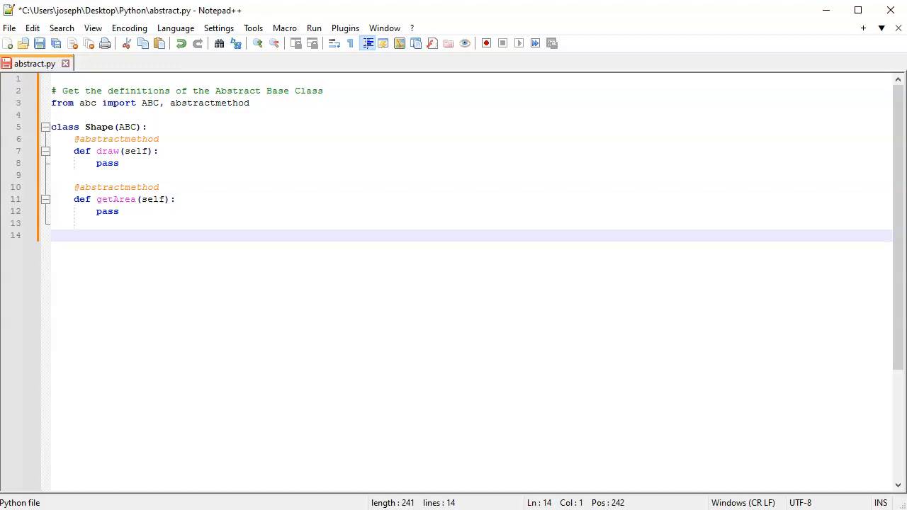
Declare class Square(Shape): accepting Shape as its base class
type("class")
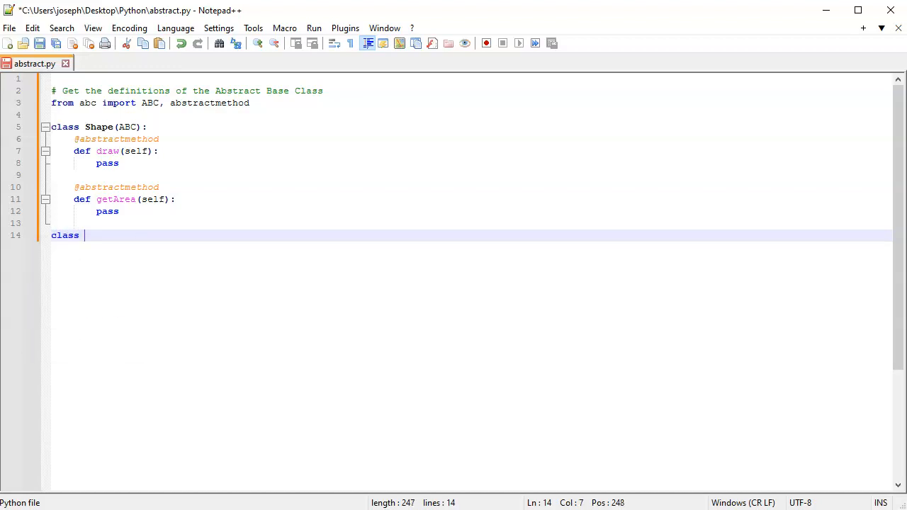
type("Square")
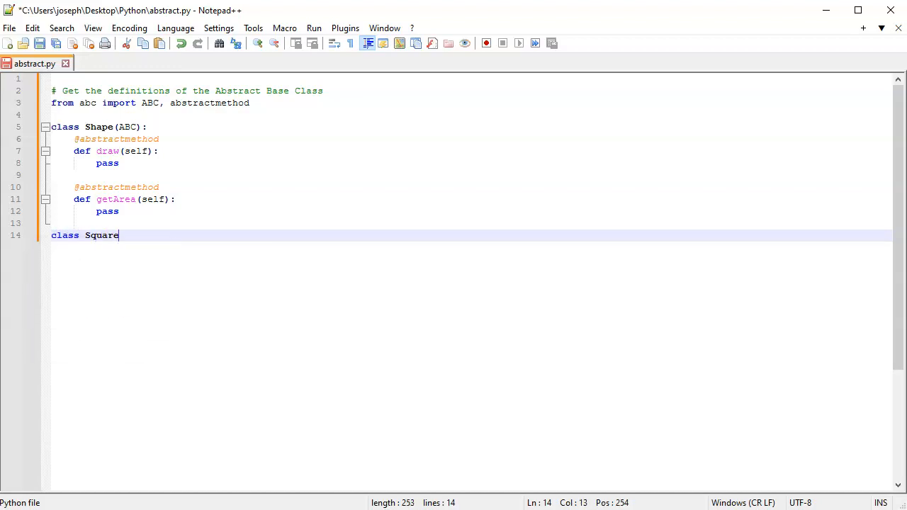
type("(S")
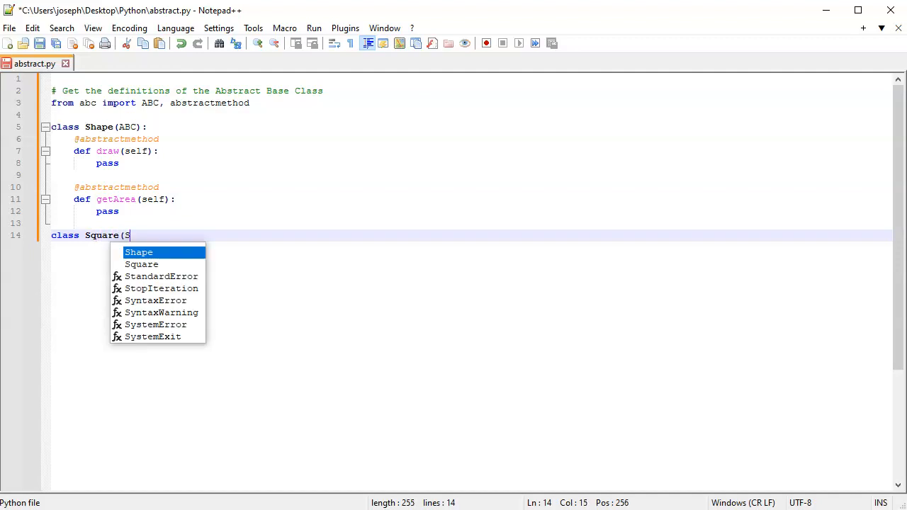
type("hape")
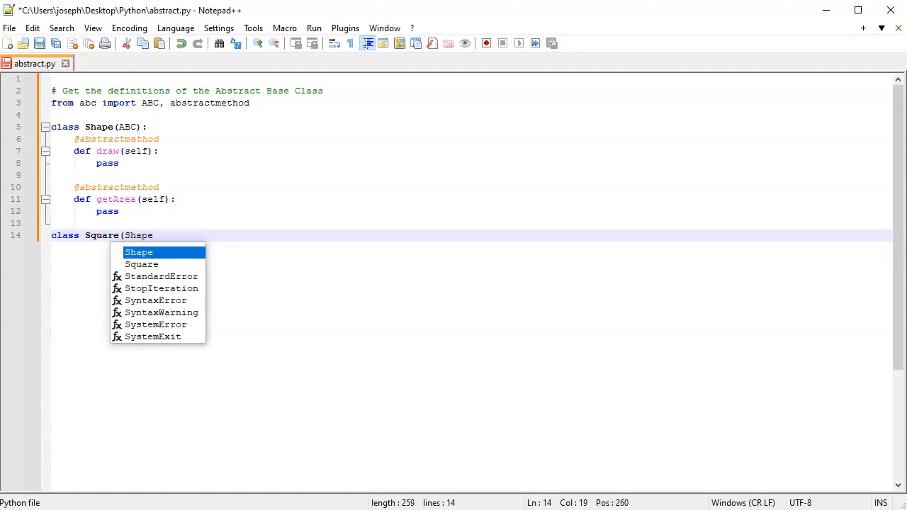
key("Enter")
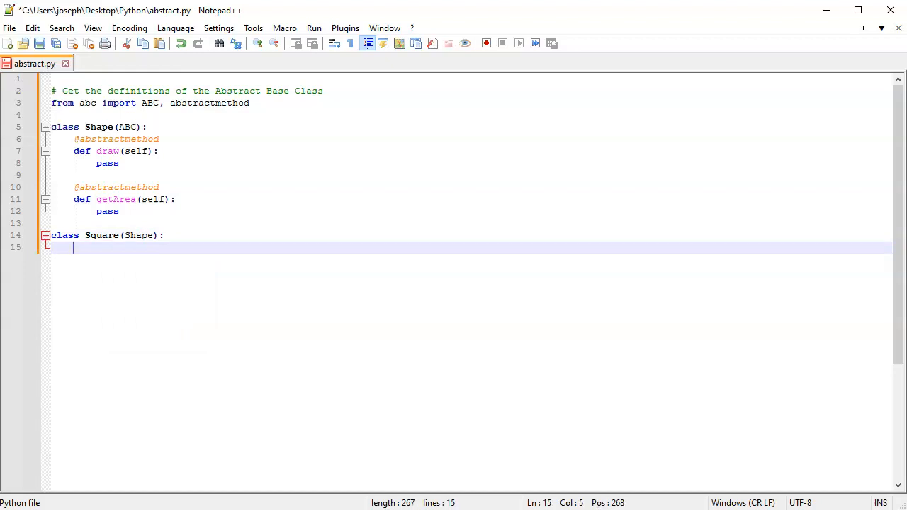
Write __init__(self, size) that stores size in self._size
type("def")
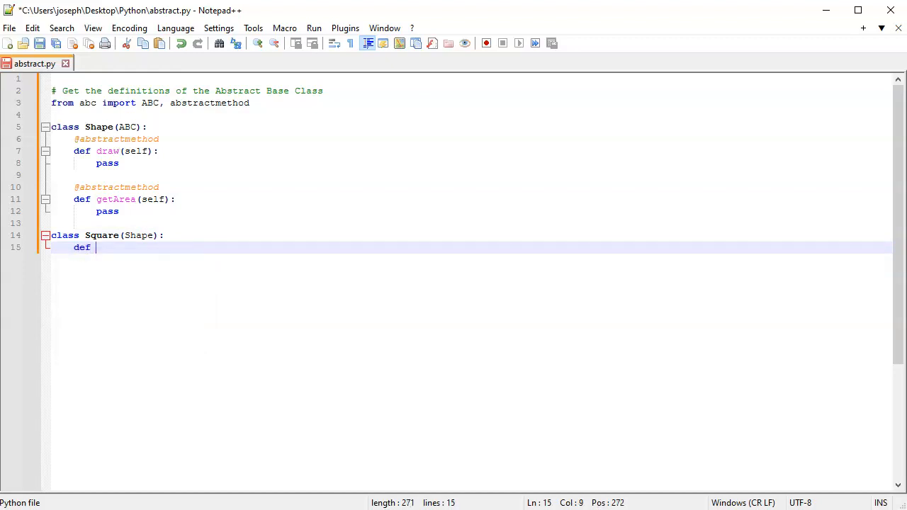
type("__init")
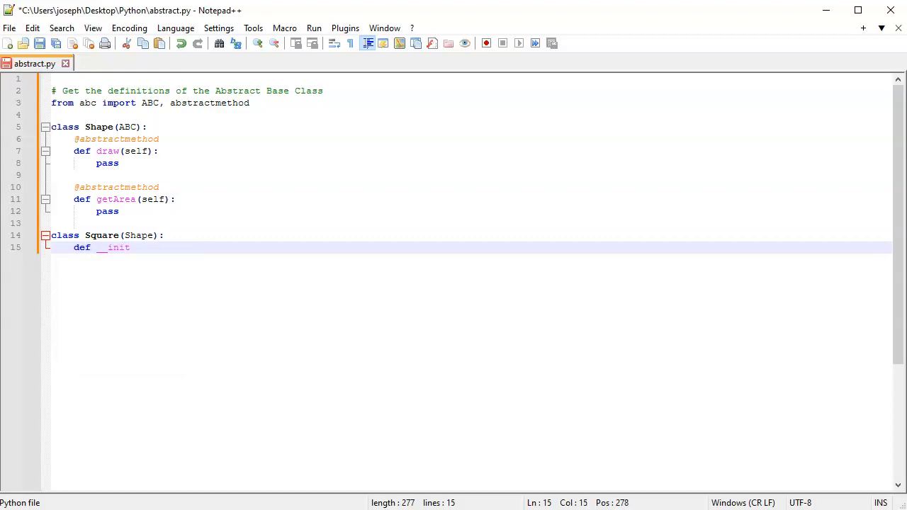
type("__")
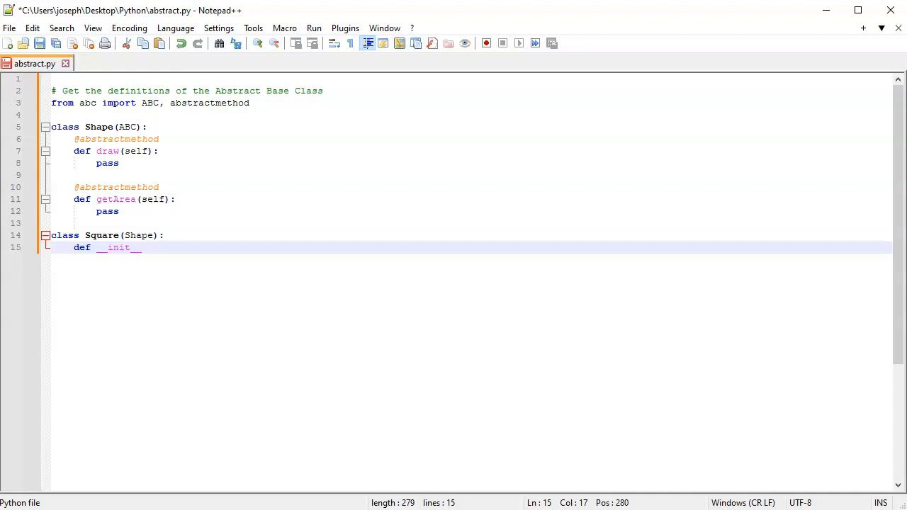
type("(")
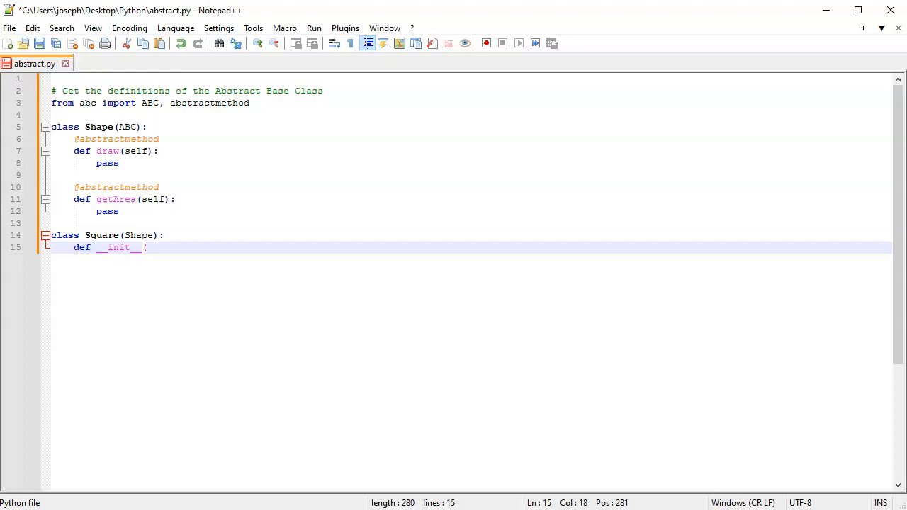
type("(self,")
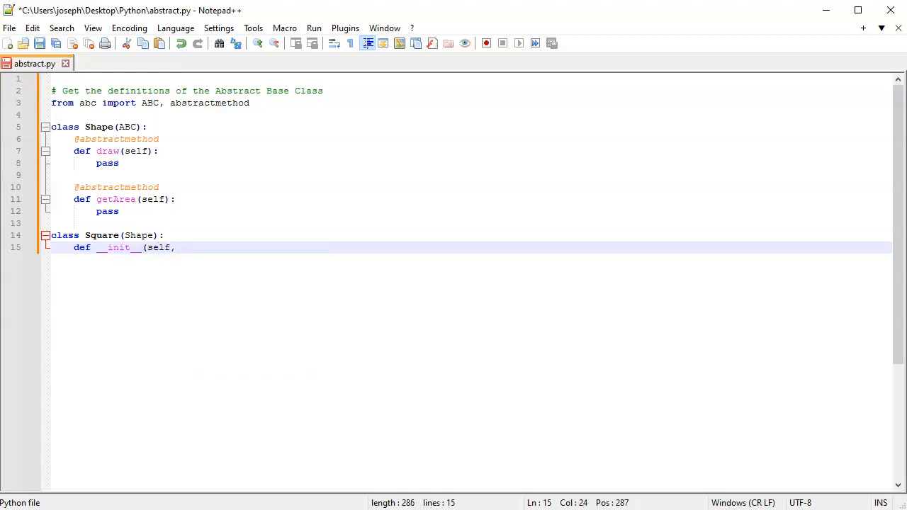
type("size")
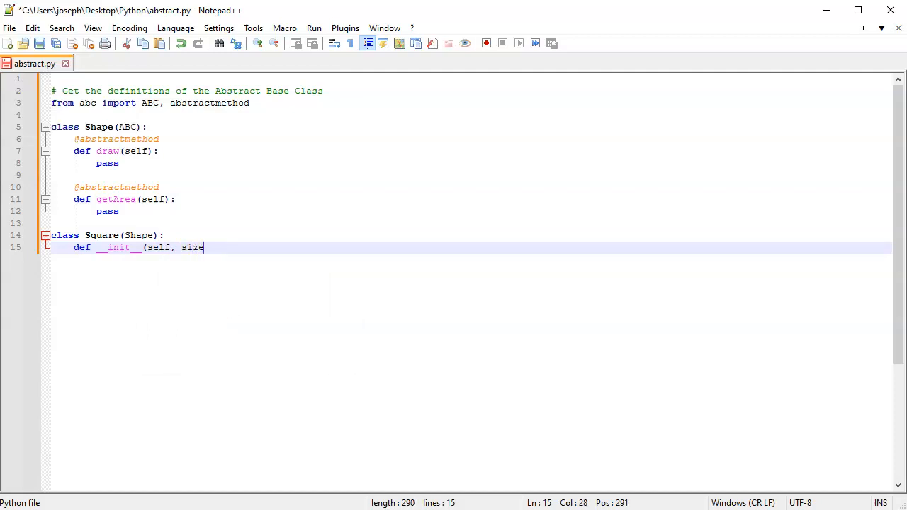
type("):")
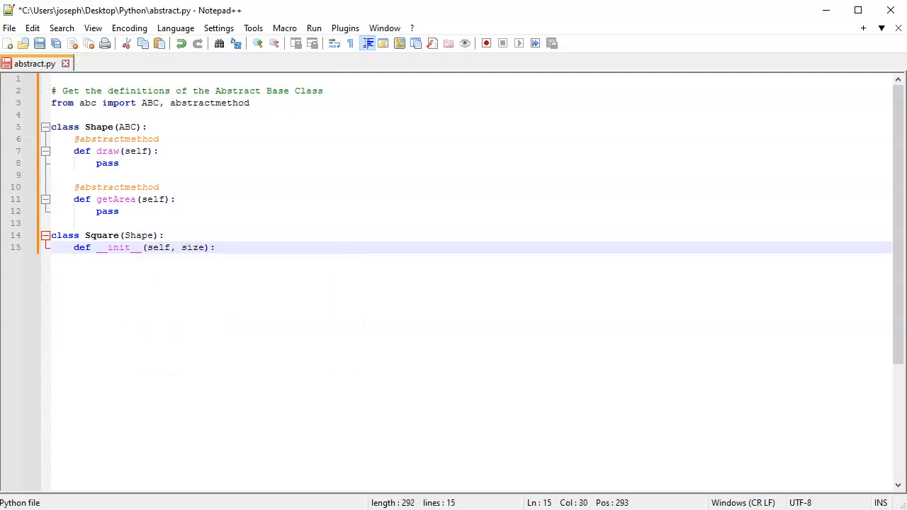
type("self._size = size")
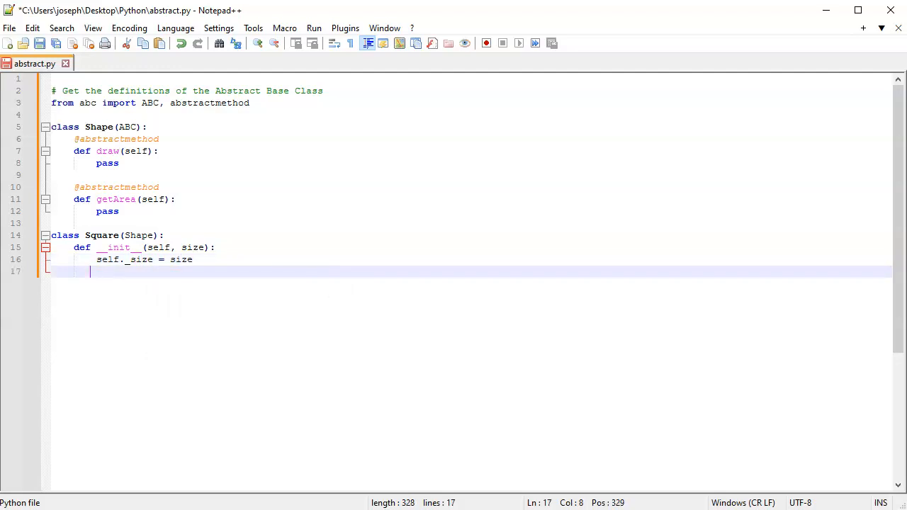
Define draw(self) with nested for h / for w in range(self._size) loops
key("Enter")
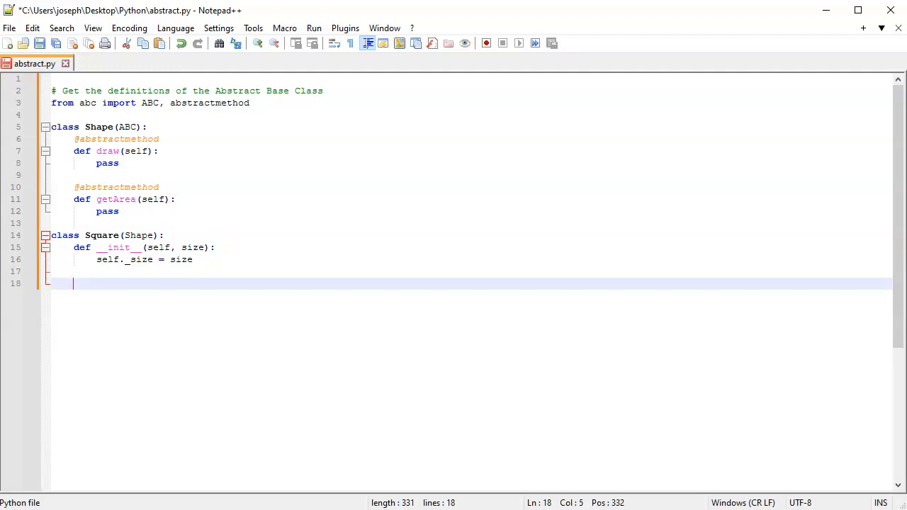
type("def draw")
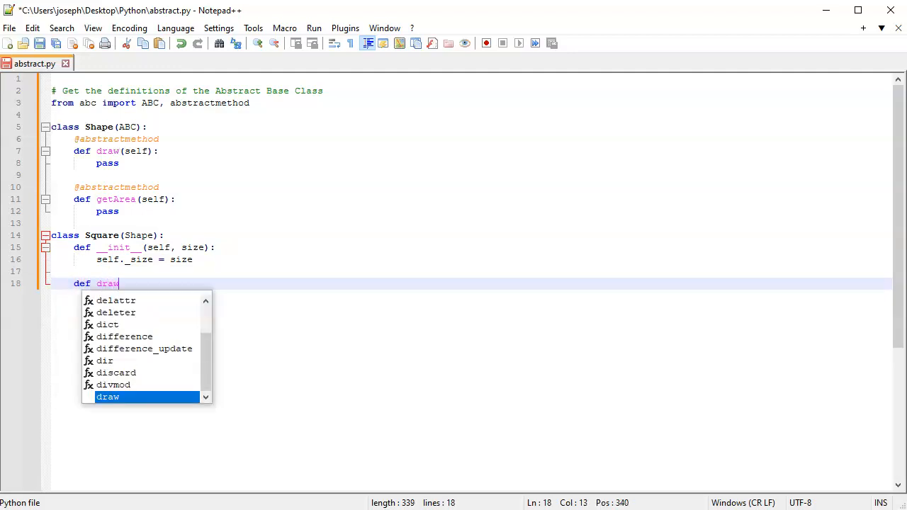
type("(self):")
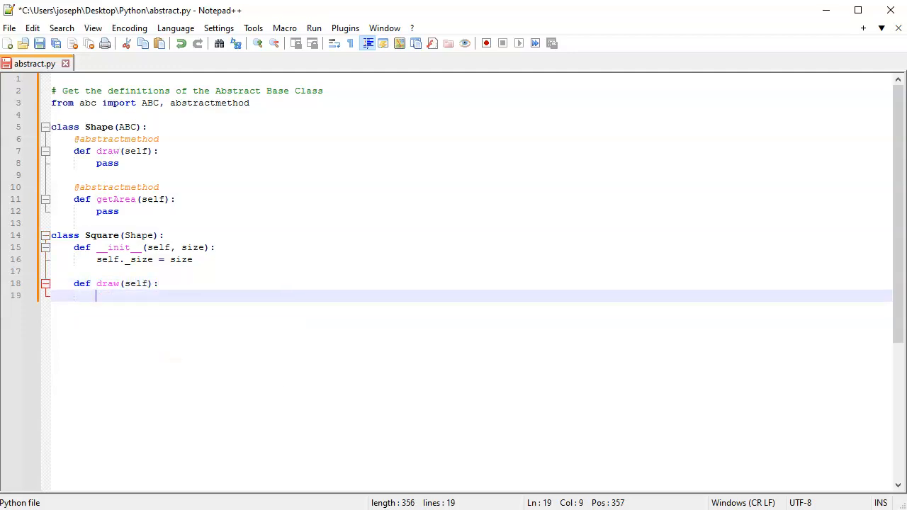
type("for h in")
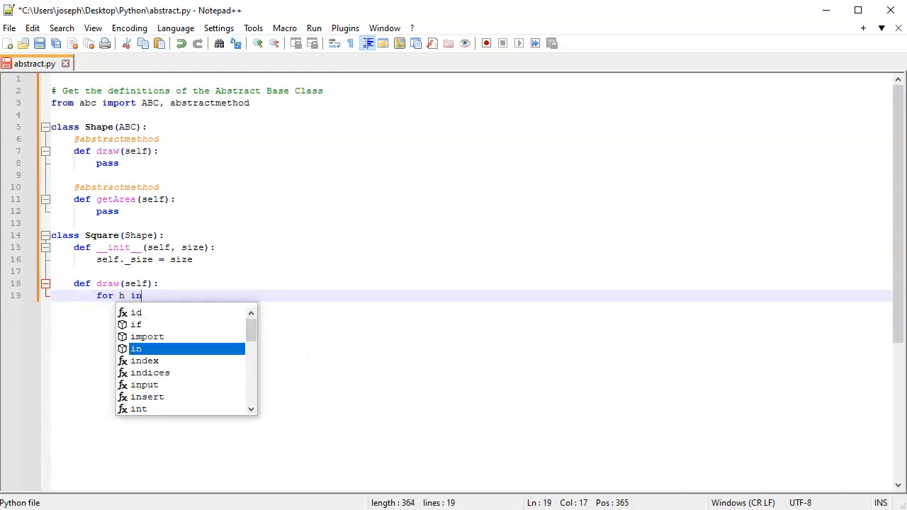
type("range(")
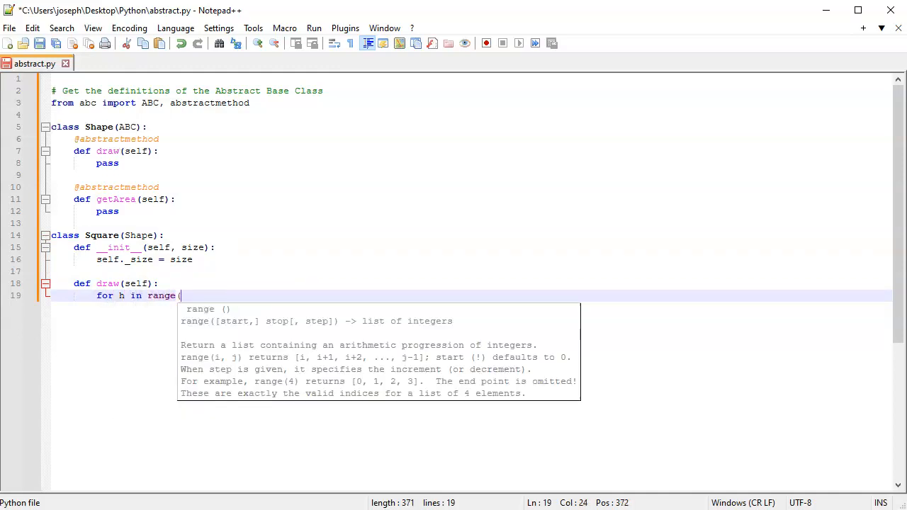
type("self.")
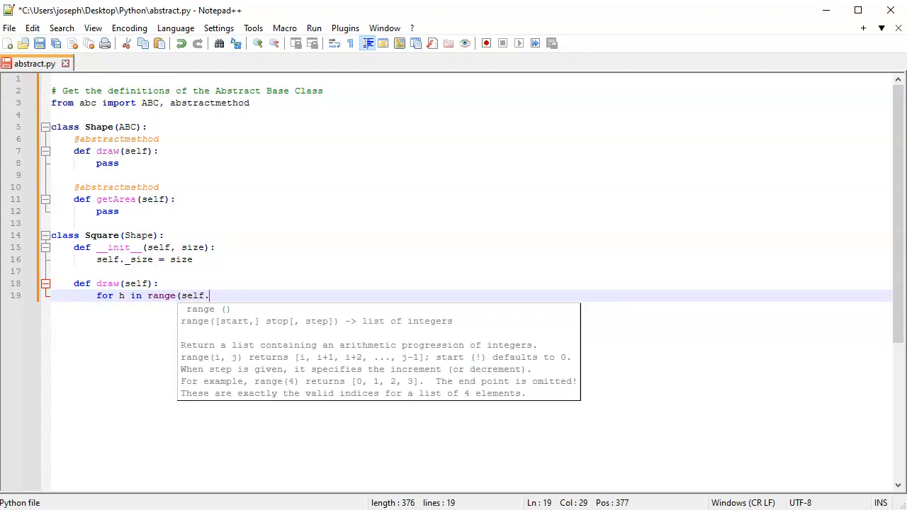
type("_size):")
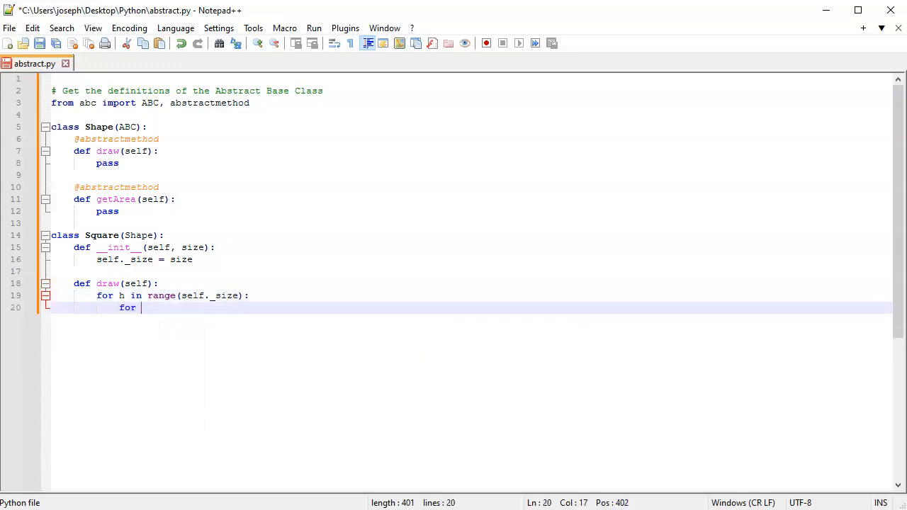
type("w in range(")
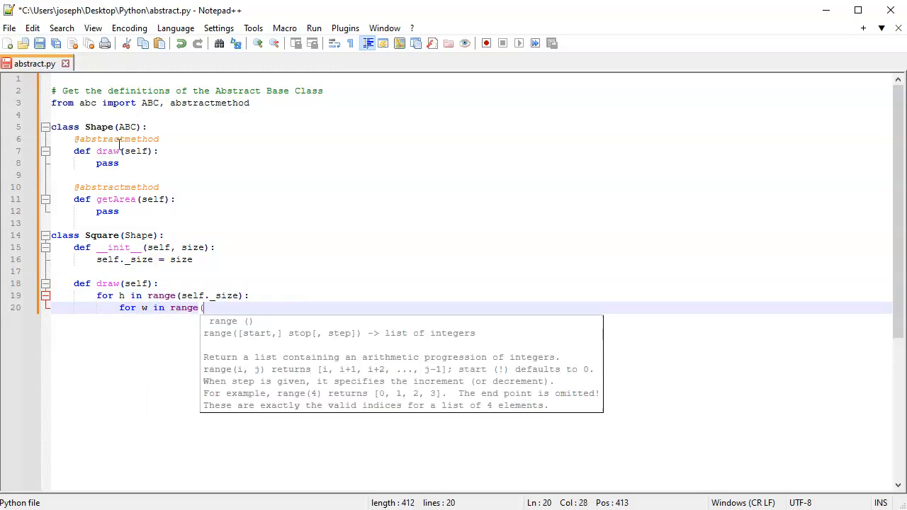
type("self._")
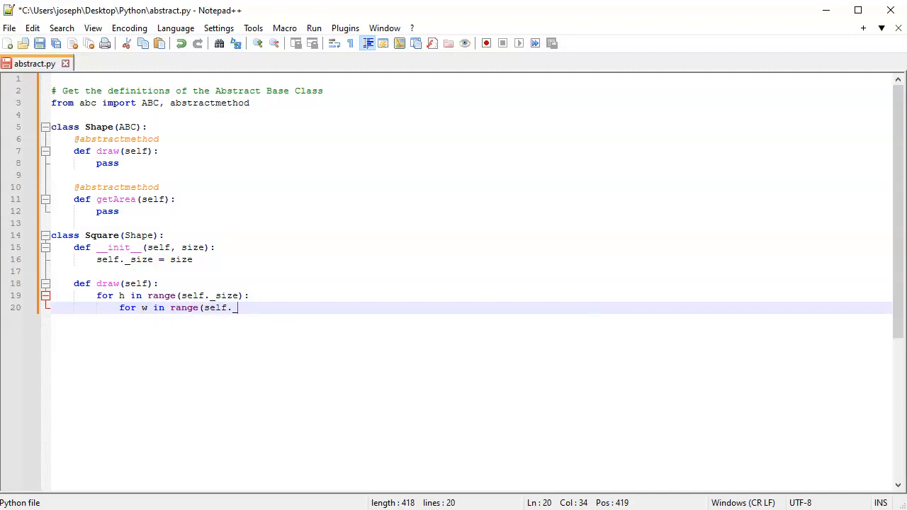
type("size)")
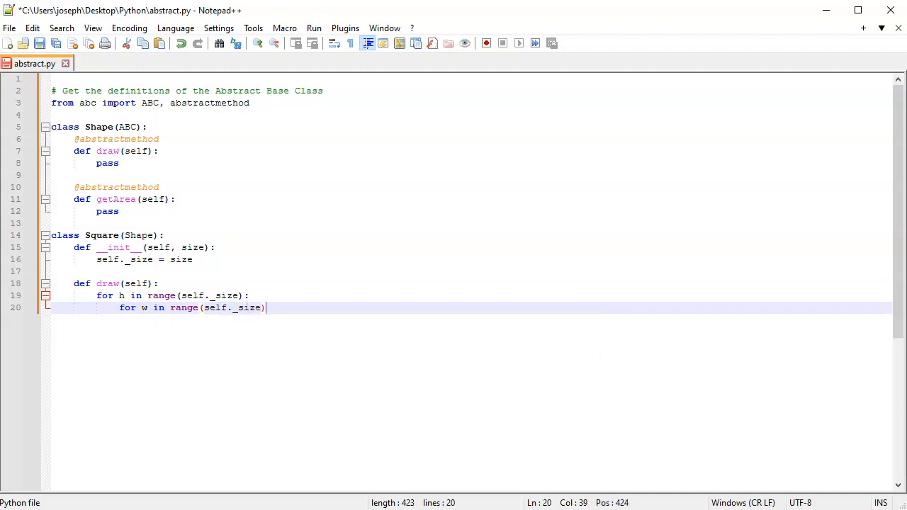
Print "X" with end="" inside the loops and print("") after each row
key("enter")
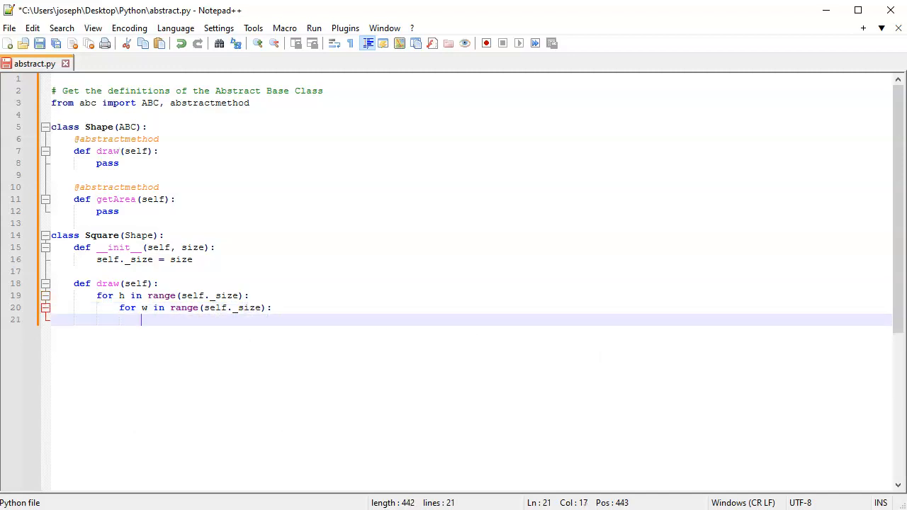
type("print (")
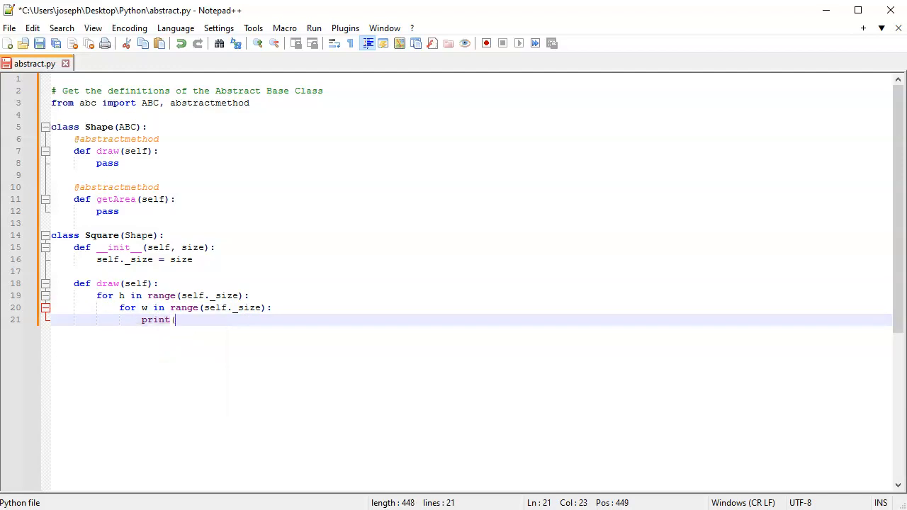
type("\"X\"")
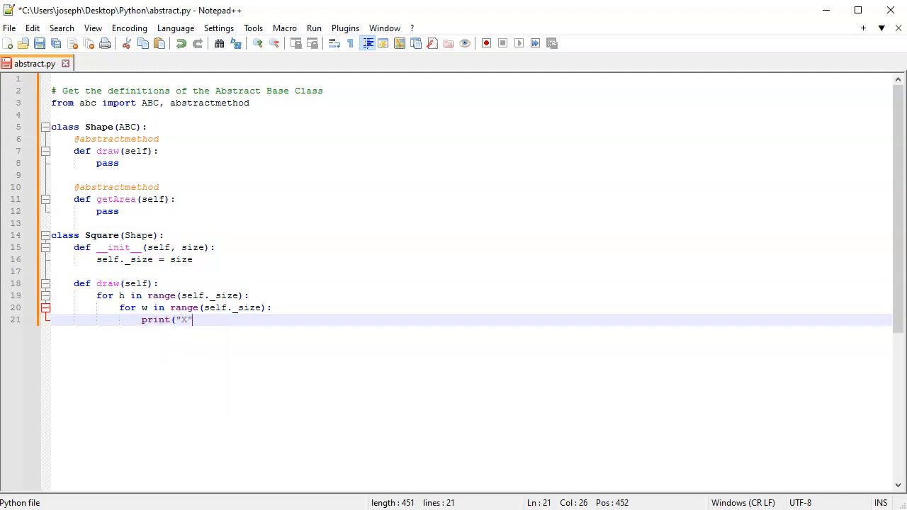
type(", \"")
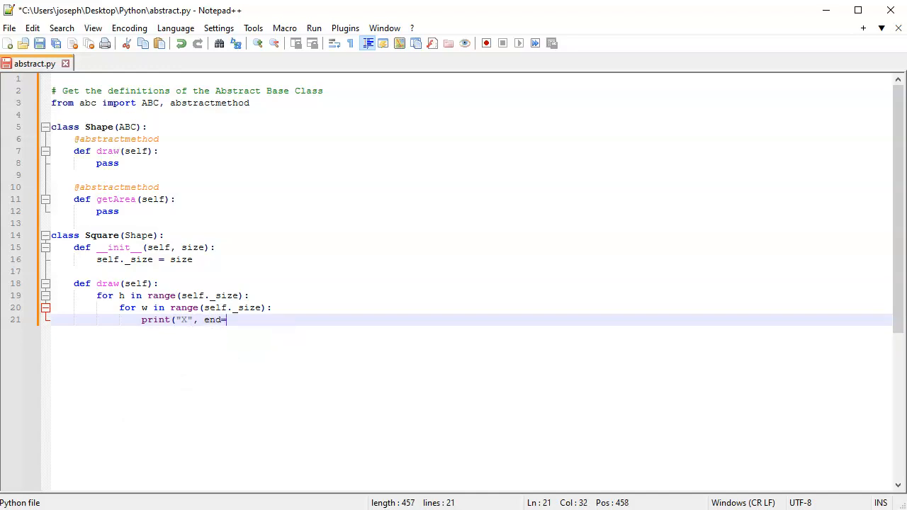
type("\"\"")
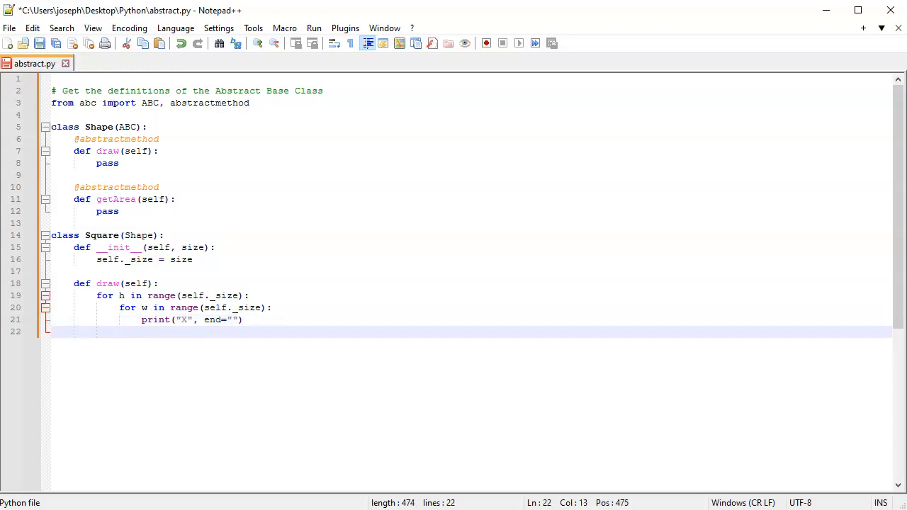
type("print(\"\"")
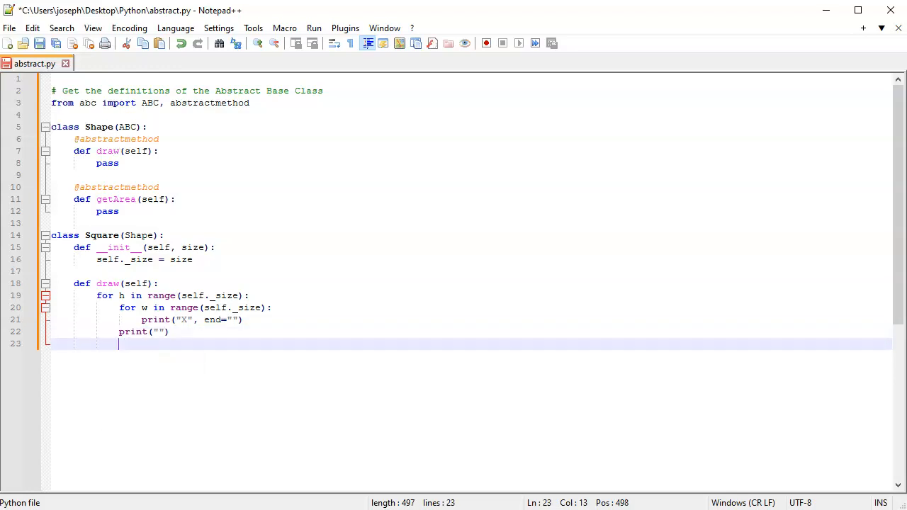
key("Backspace")
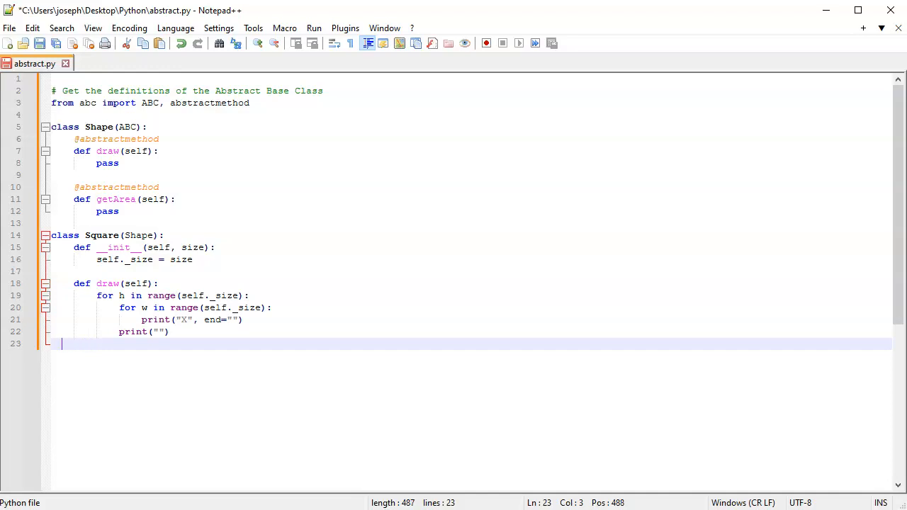
key("Enter")
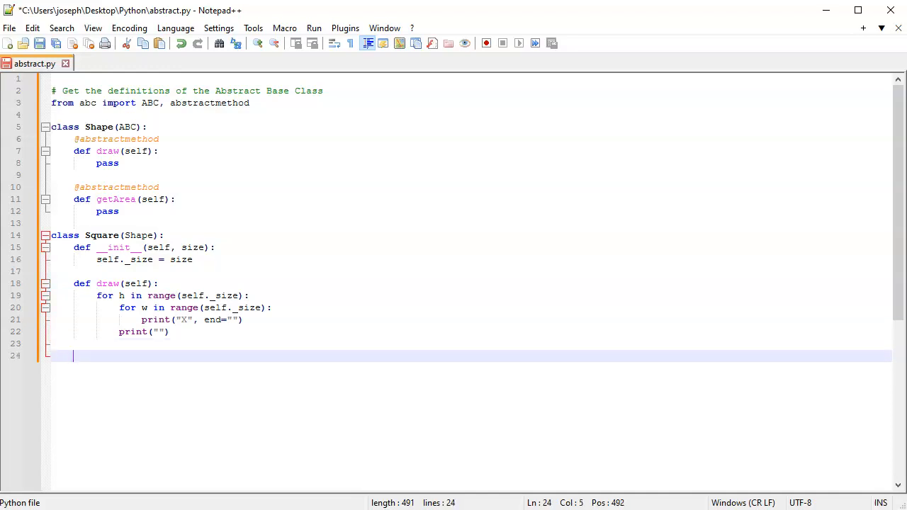
Add getArea(self) returning self._size * self._size, followed by two blank lines
type("d")
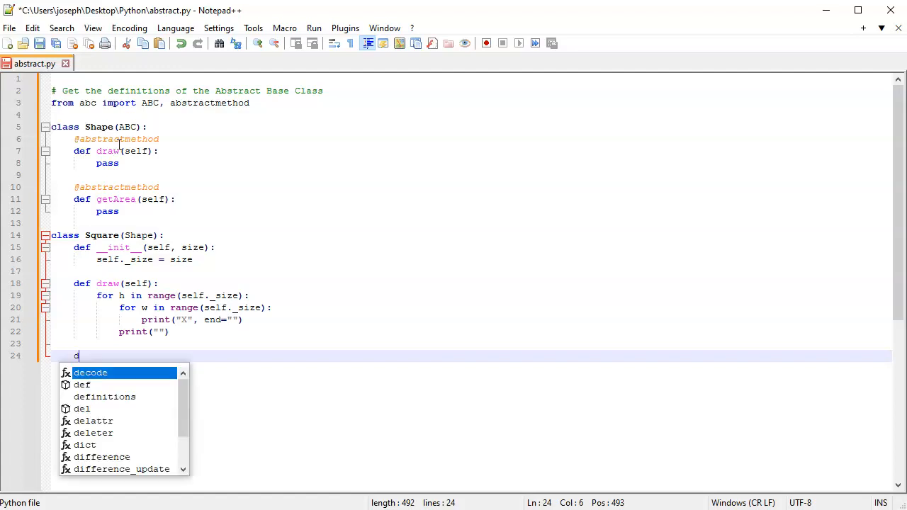
type("ef getArea(")
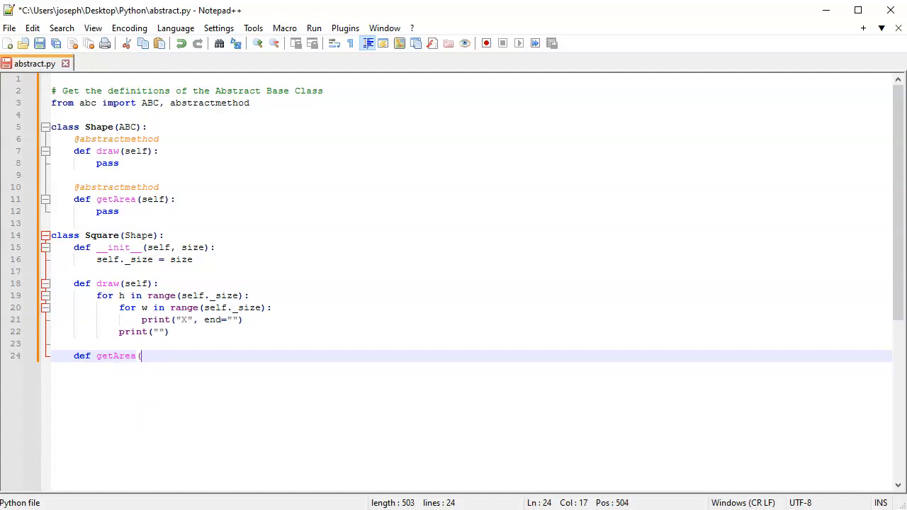
type("self):")
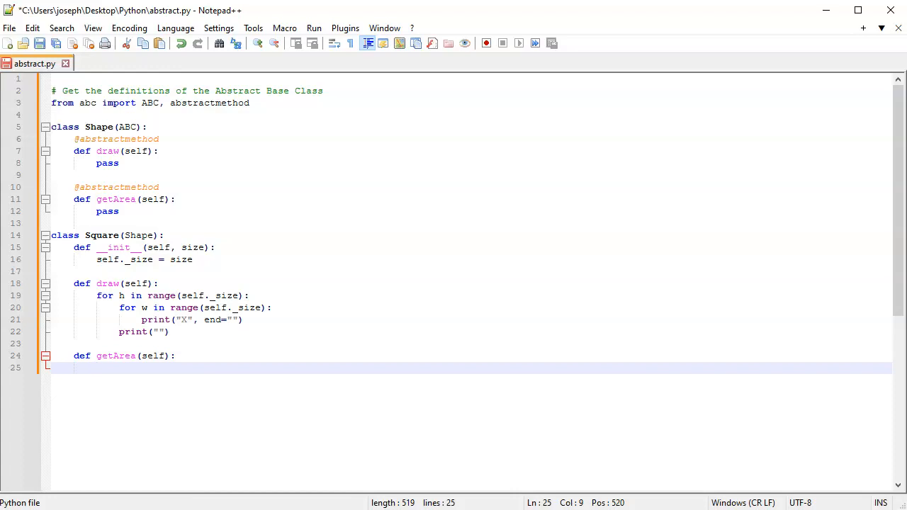
type("return (")
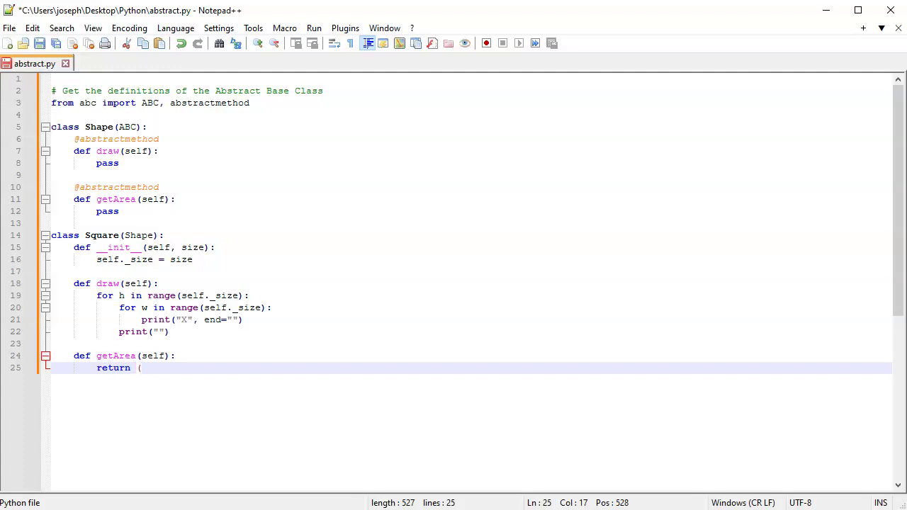
type("s)")
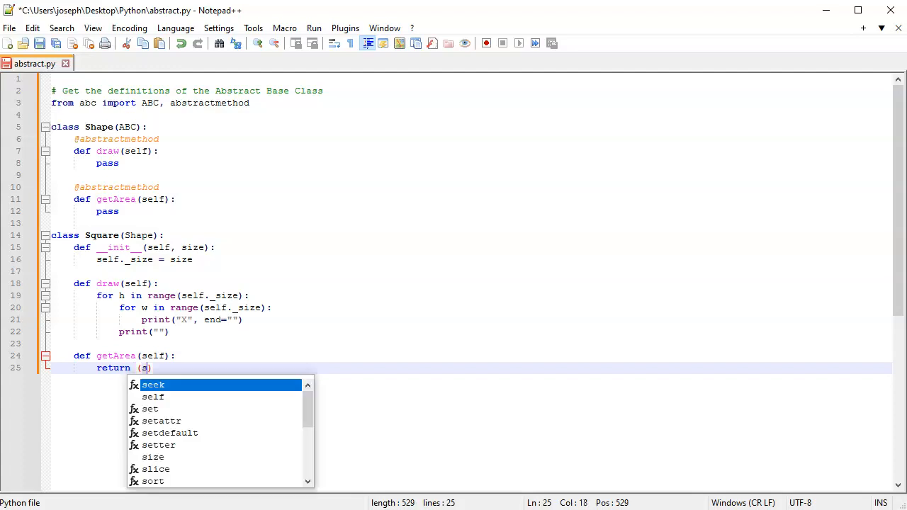
type("elf._size *")
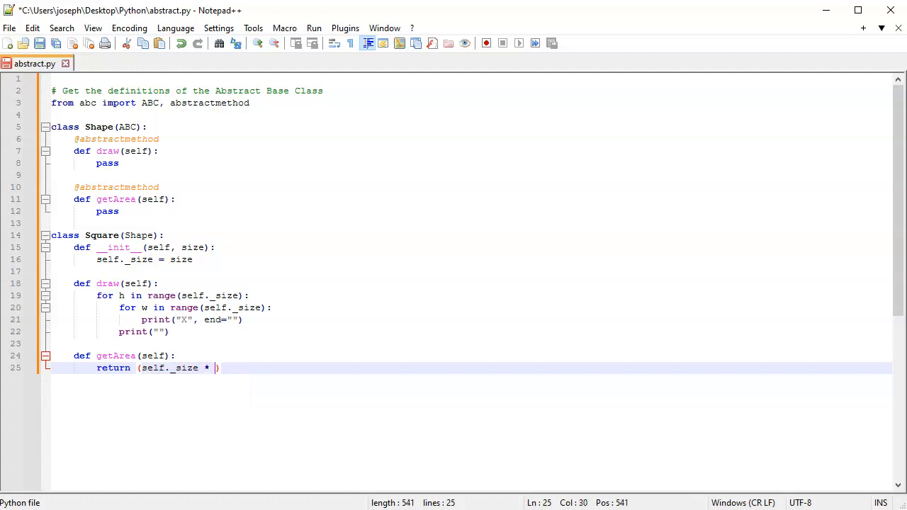
type("sel")
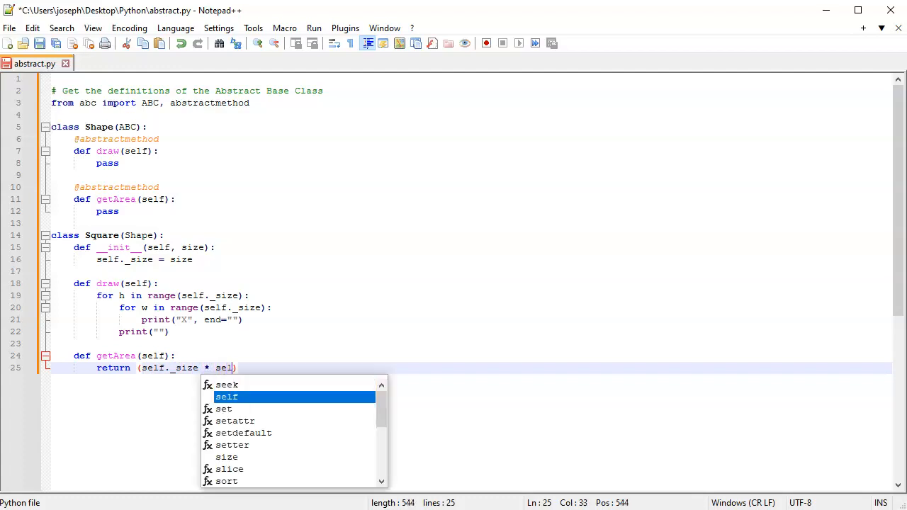
type("f._size")
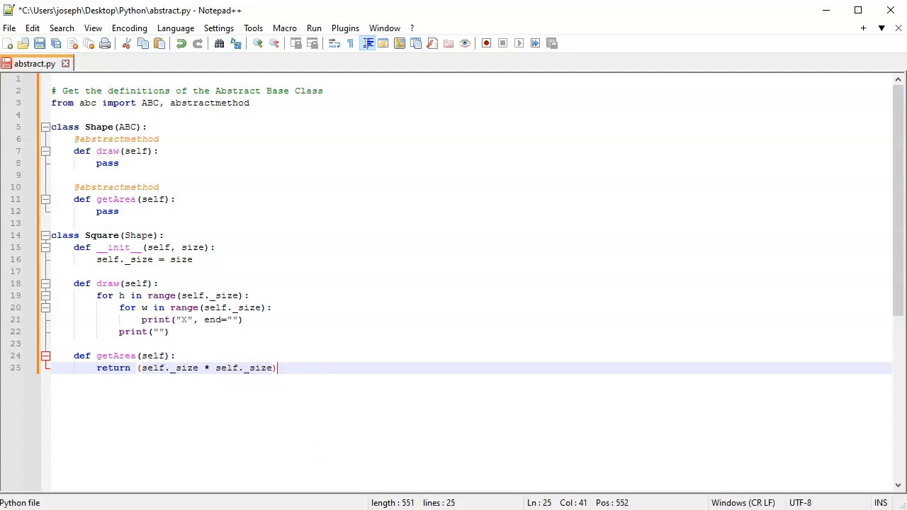
key("Enter")
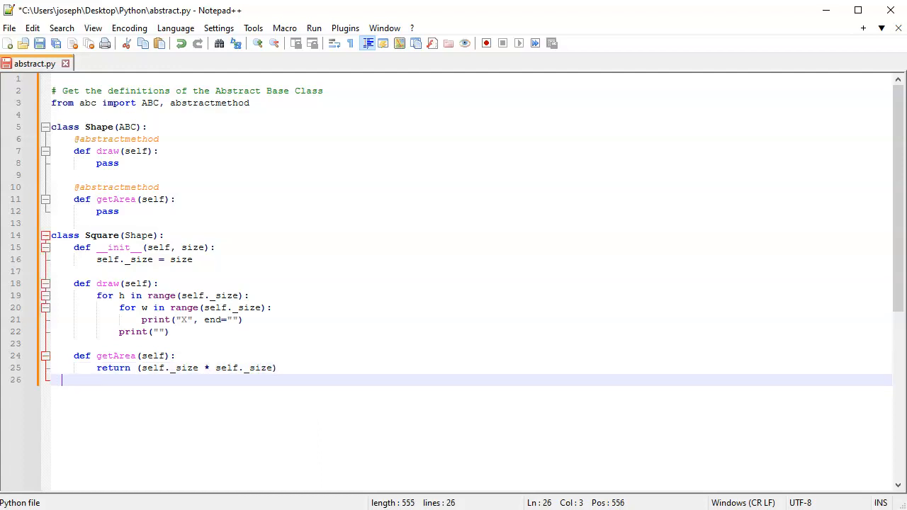
key("Enter")
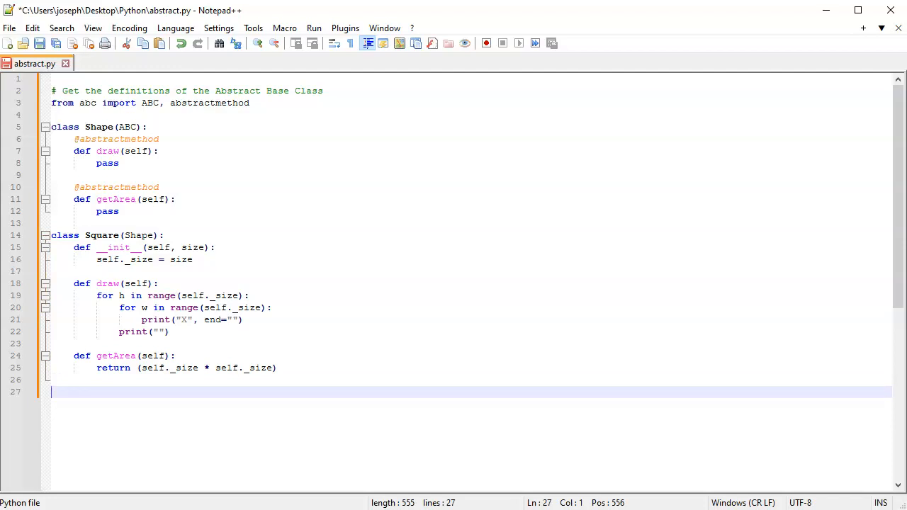
Write test code s = Square(5) and print(s.getArea())
type("s =")
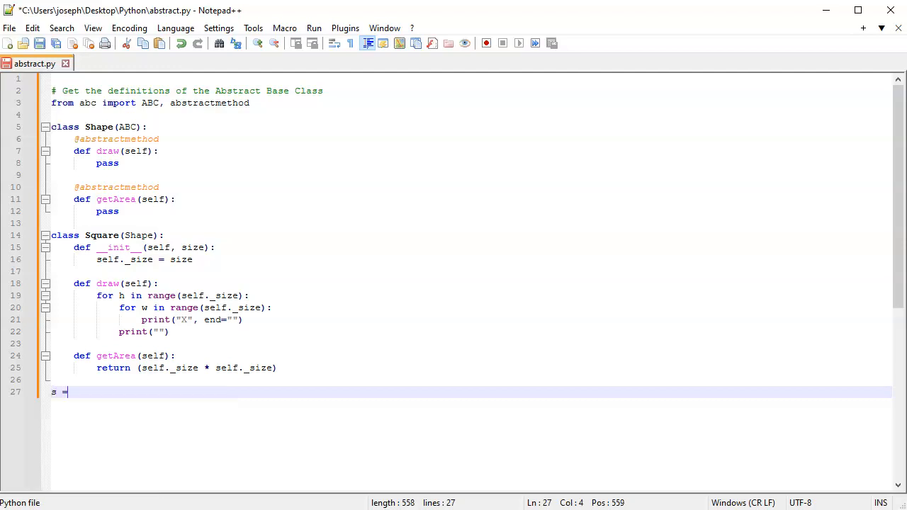
type("Squ")
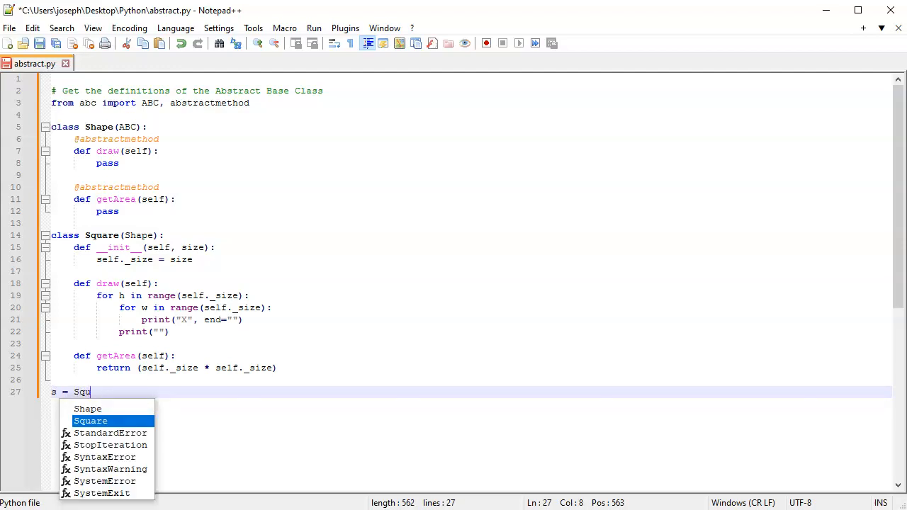
type("are(")
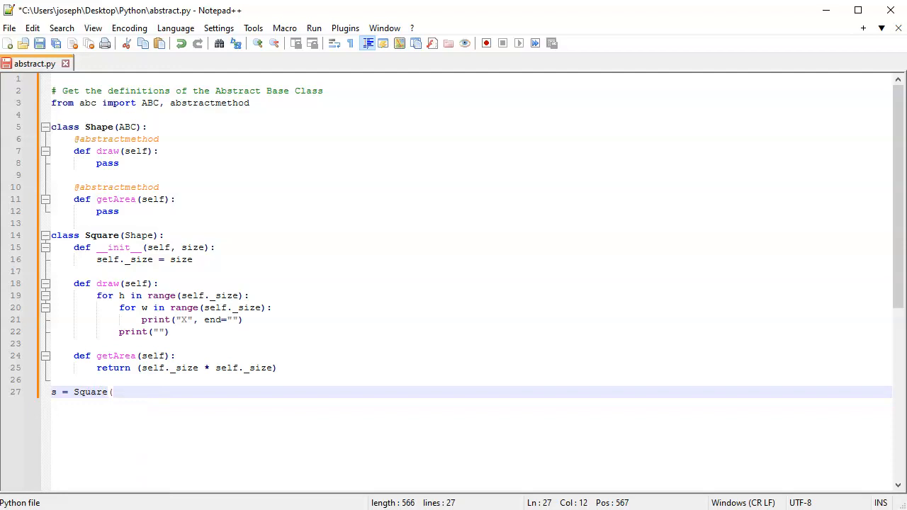
type("5")
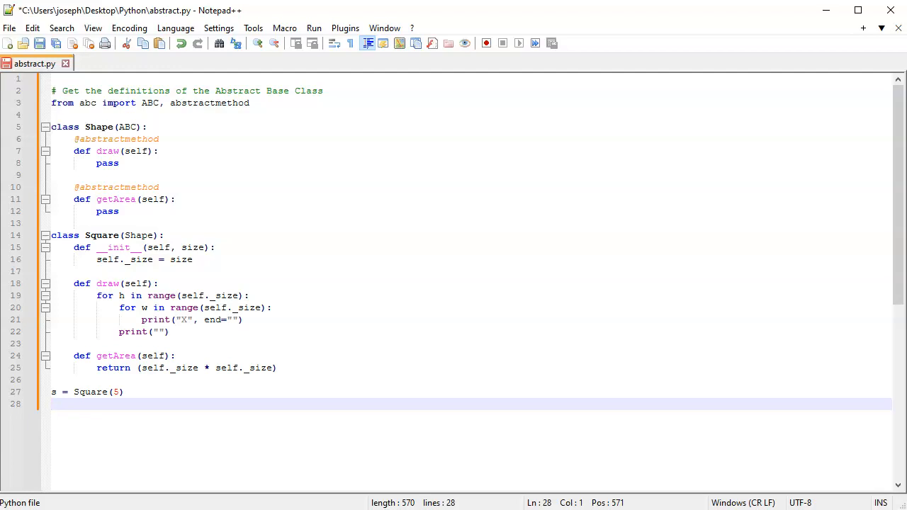
type("print")
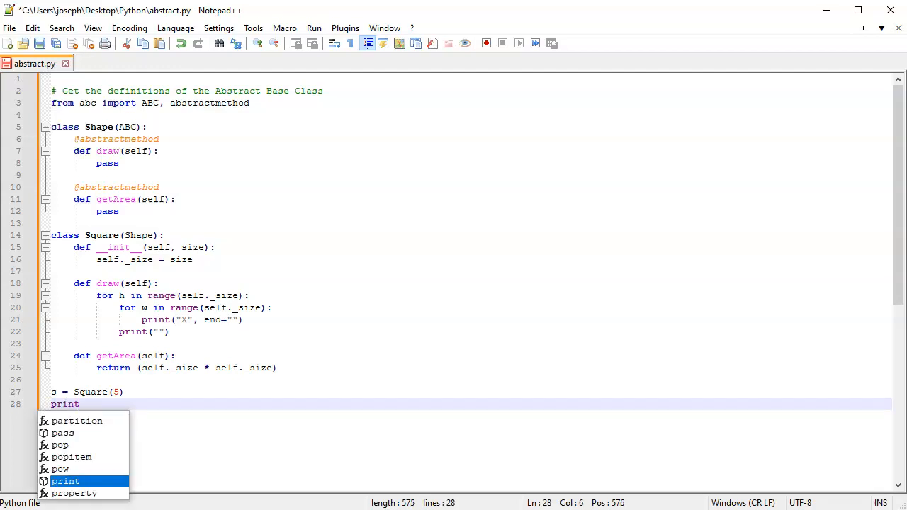
type("(s.")
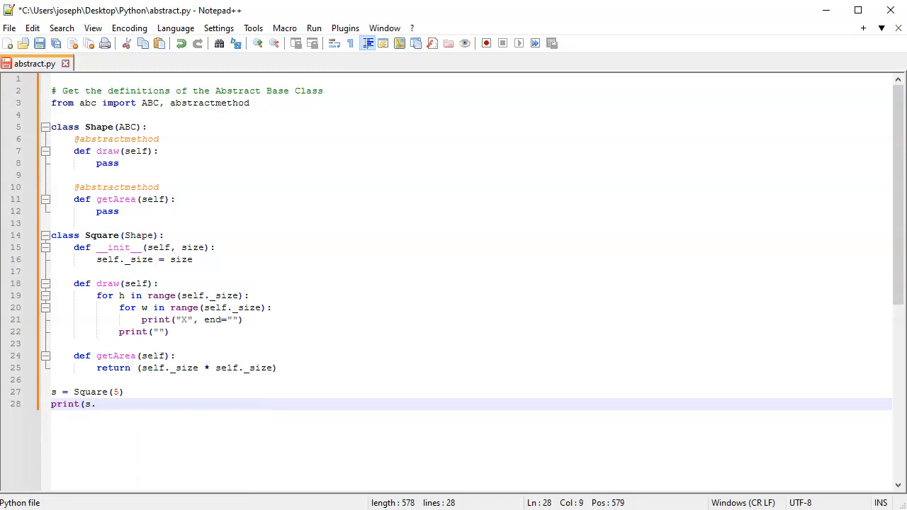
type("getArea(")
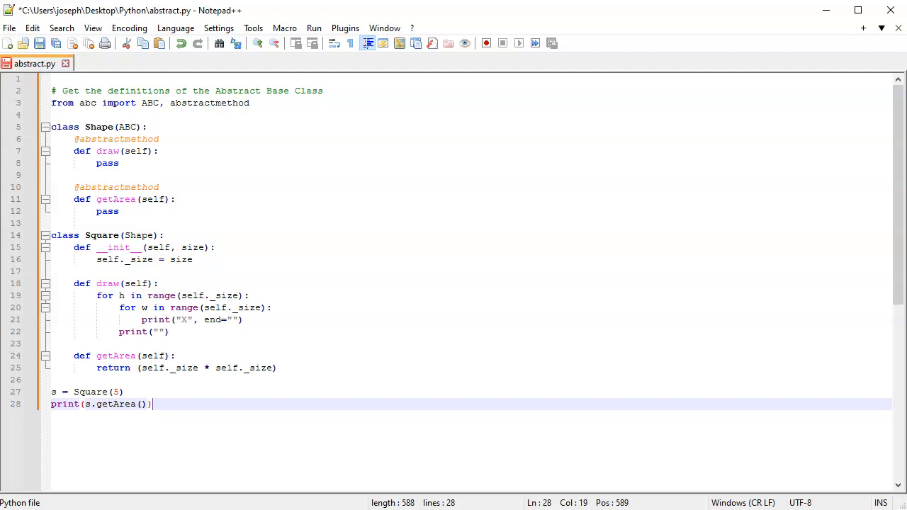
Add the call s.draw() on a new line
key("Enter")
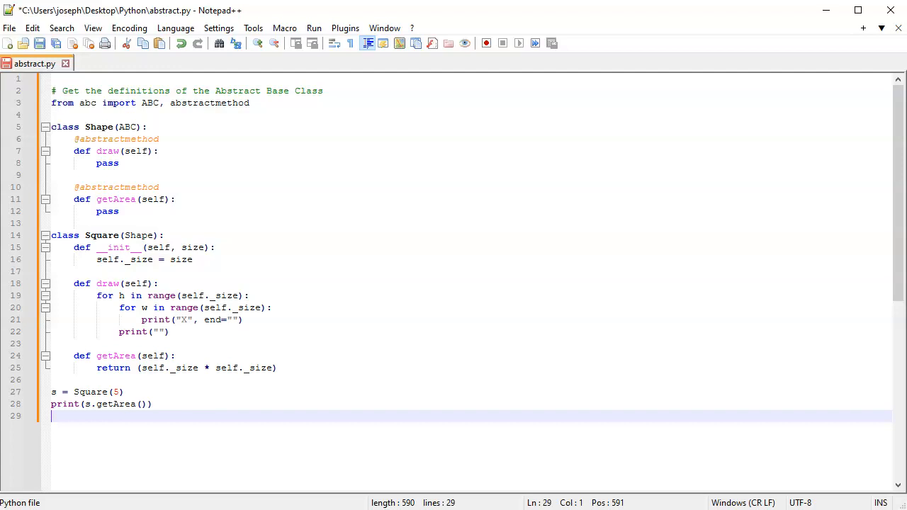
type("s.draw")
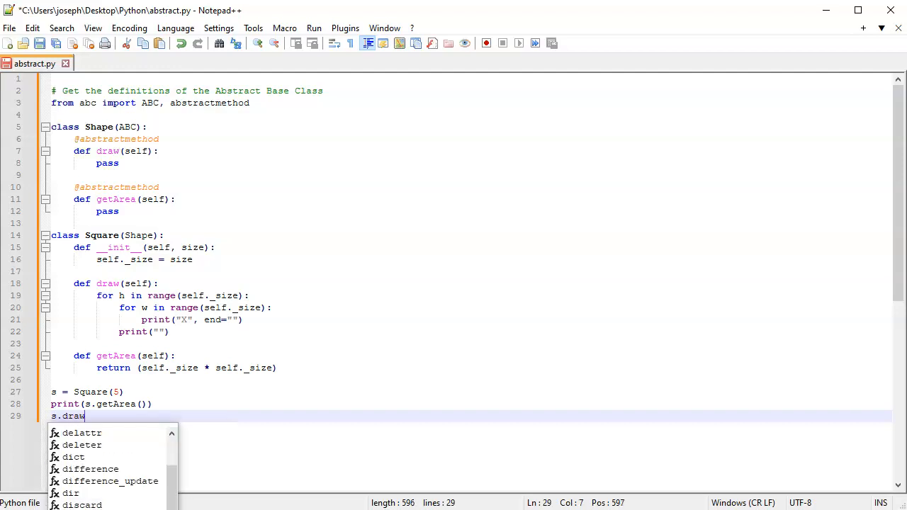
type("()")
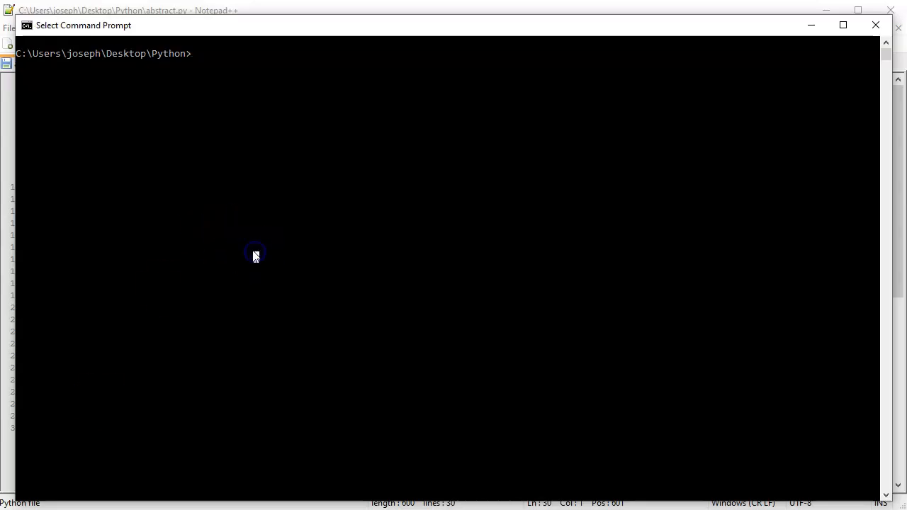
Run abstract.py in Command Prompt, printing 25 and a 5x5 X square, then return to Notepad++
type("dir")
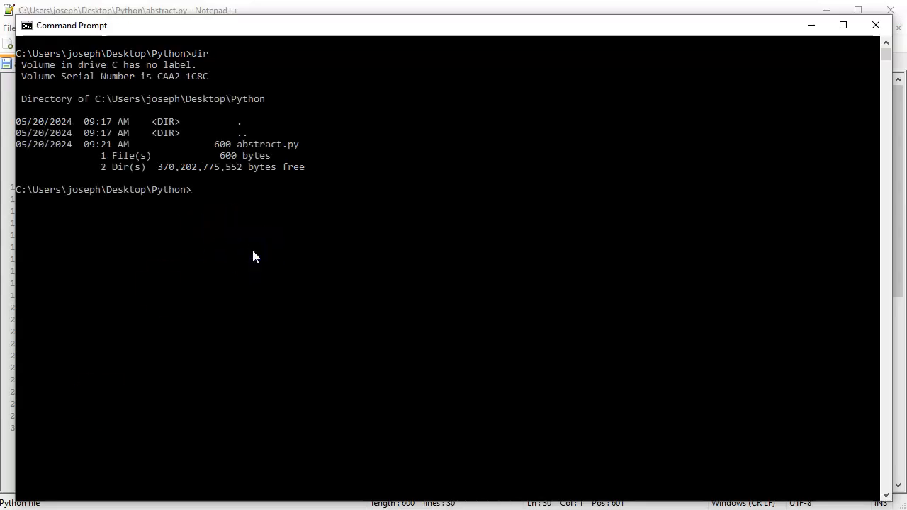
type("abstract.py")
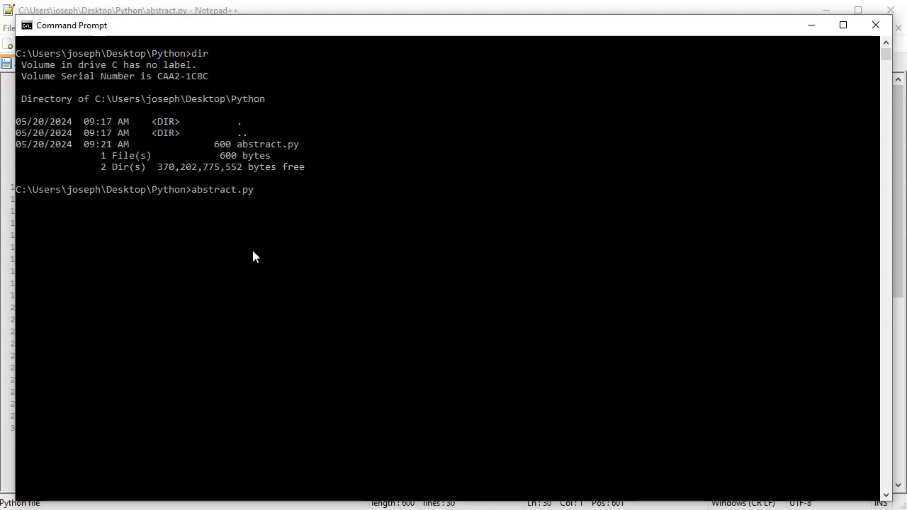
key("Enter")
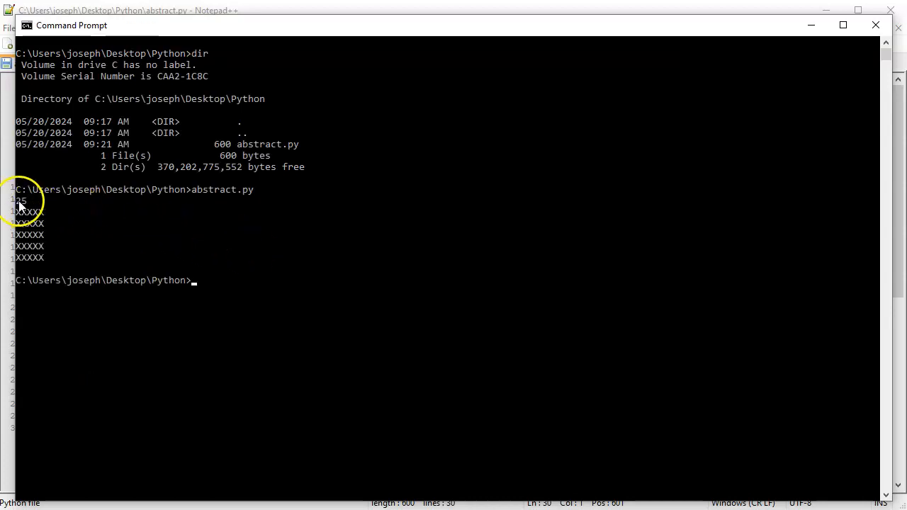
mouse_move(493, 112)
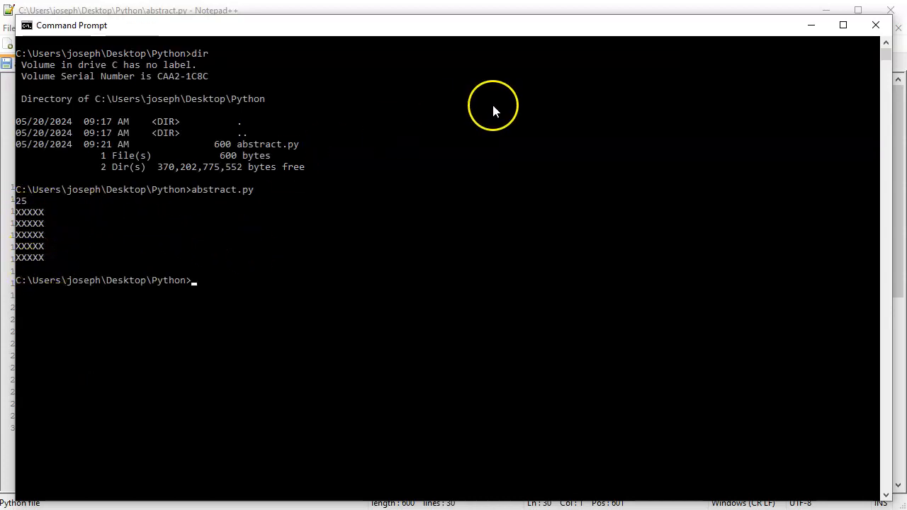
left_click(142, 10)
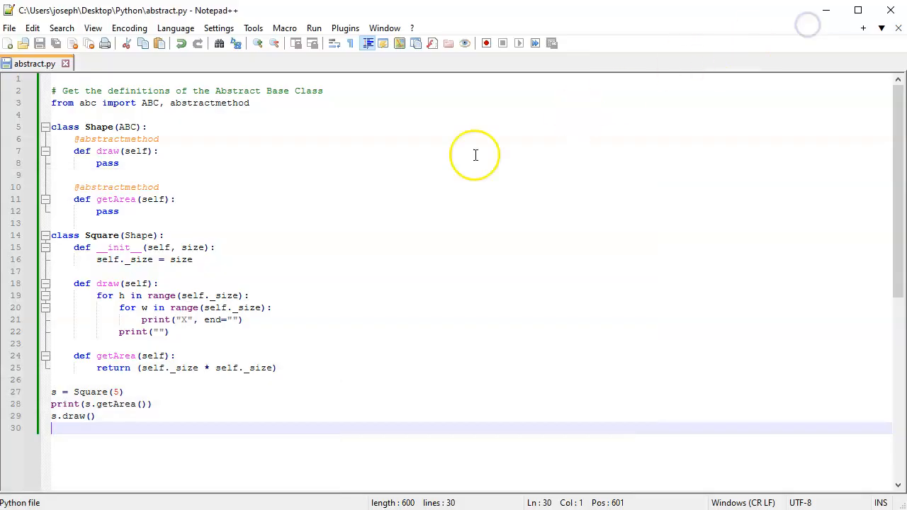
left_click(74, 139)
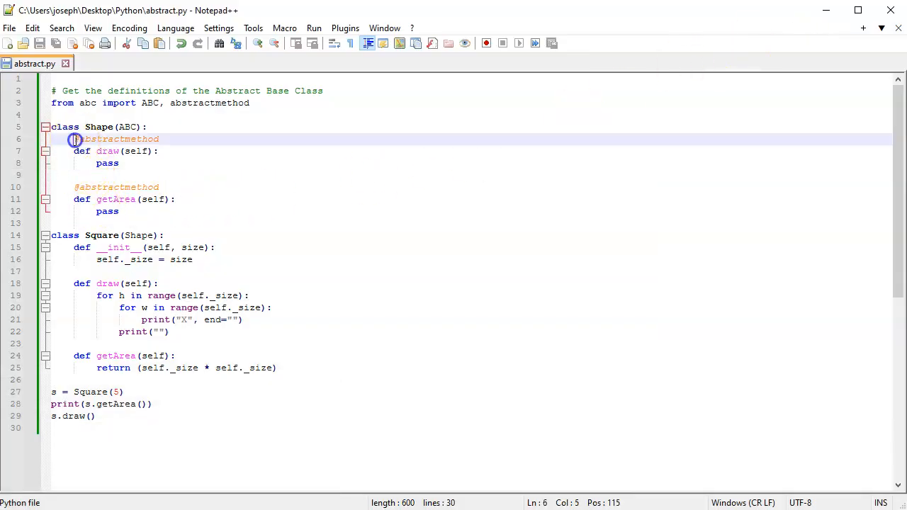
left_click(139, 139)
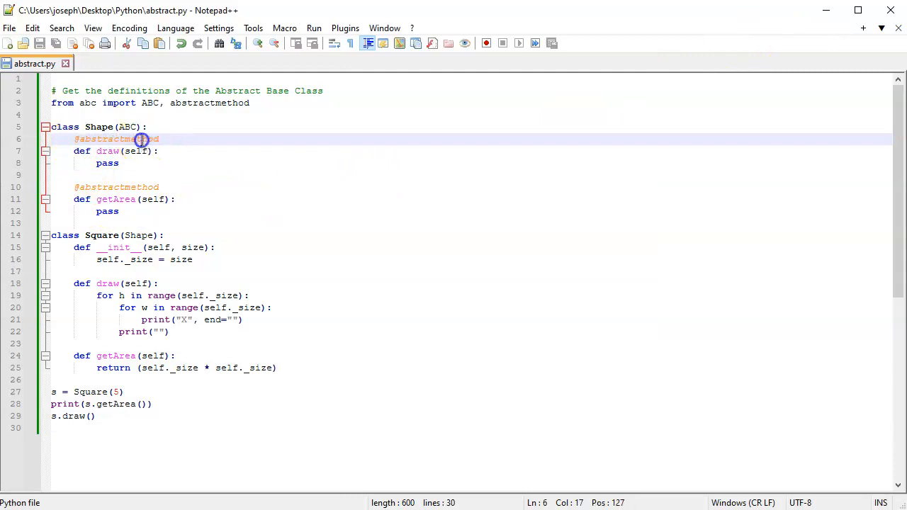
mouse_move(68, 102)
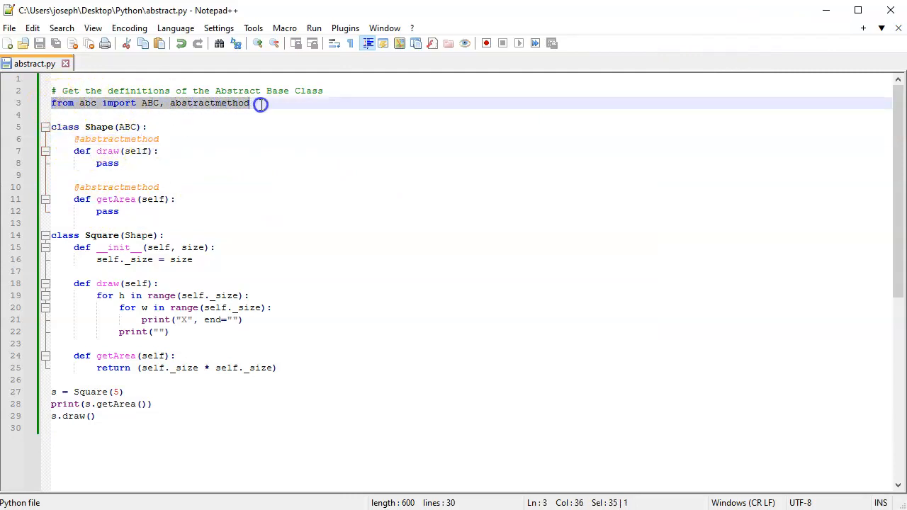
mouse_move(155, 108)
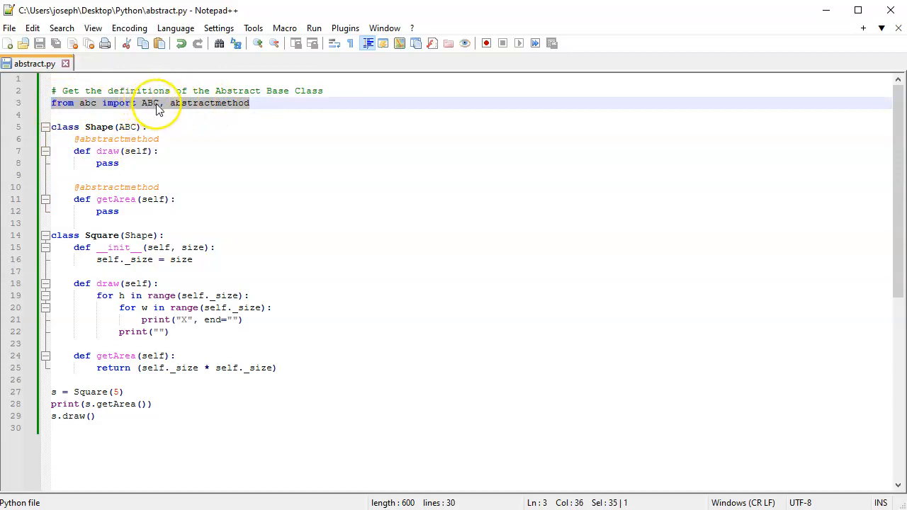
left_click(120, 139)
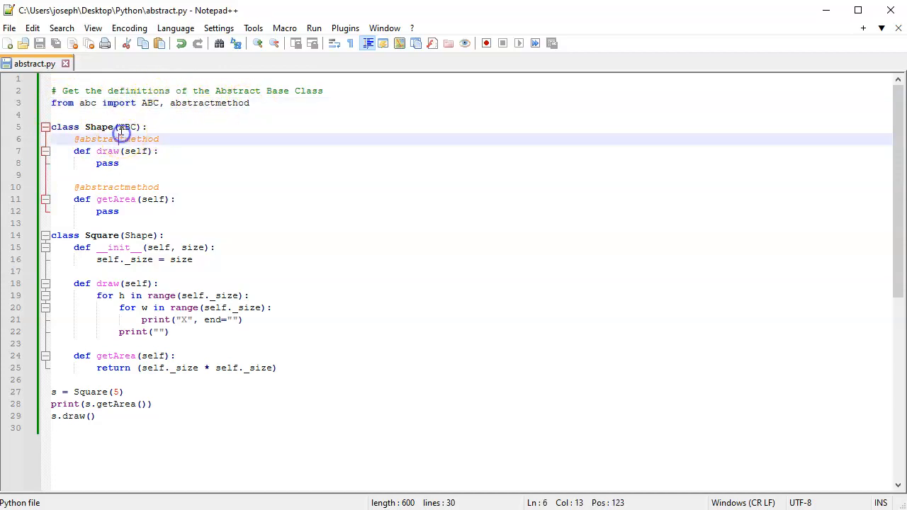
double_click(128, 128)
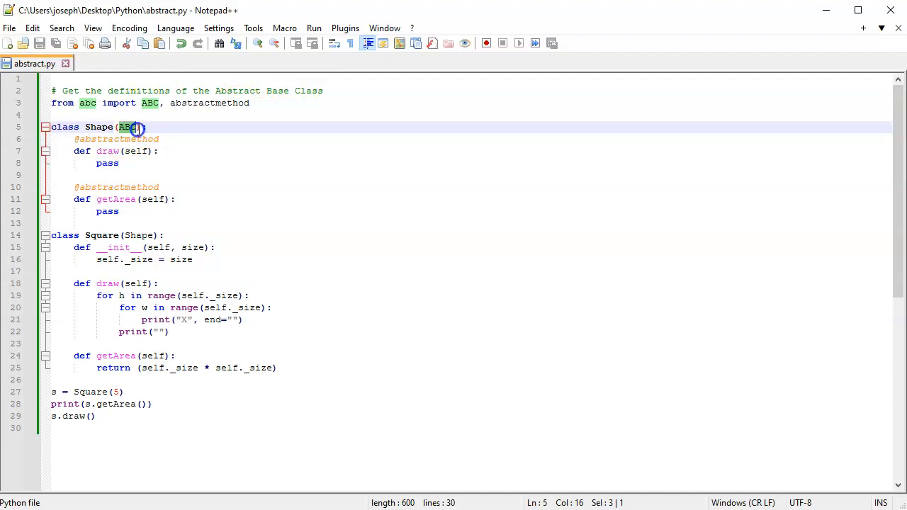